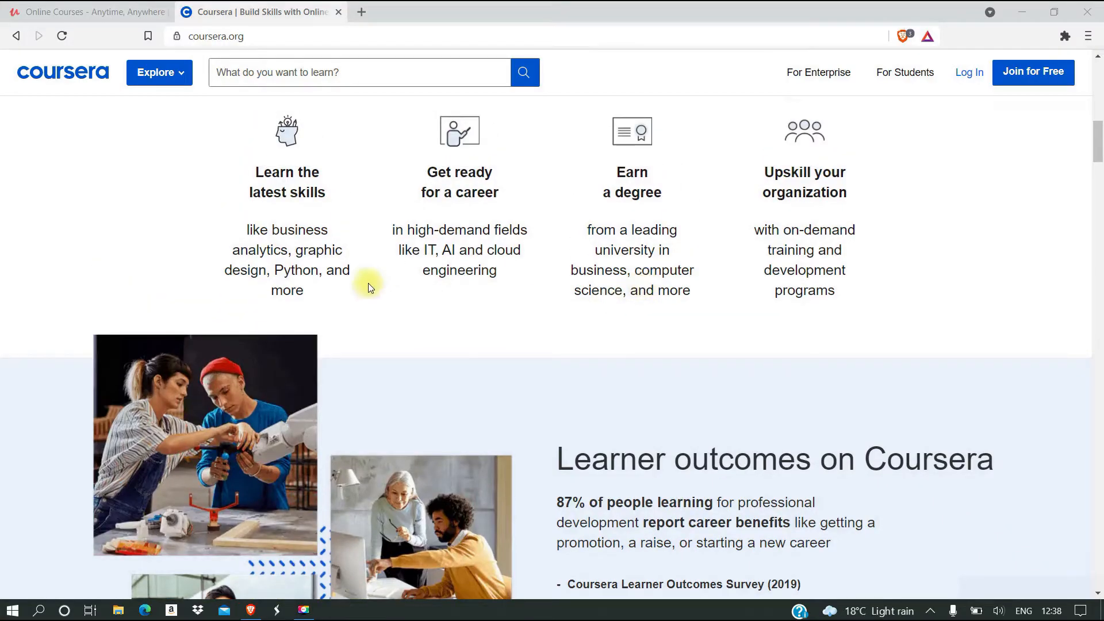
{"action": "mouse_move", "coordinate": [432, 226]}
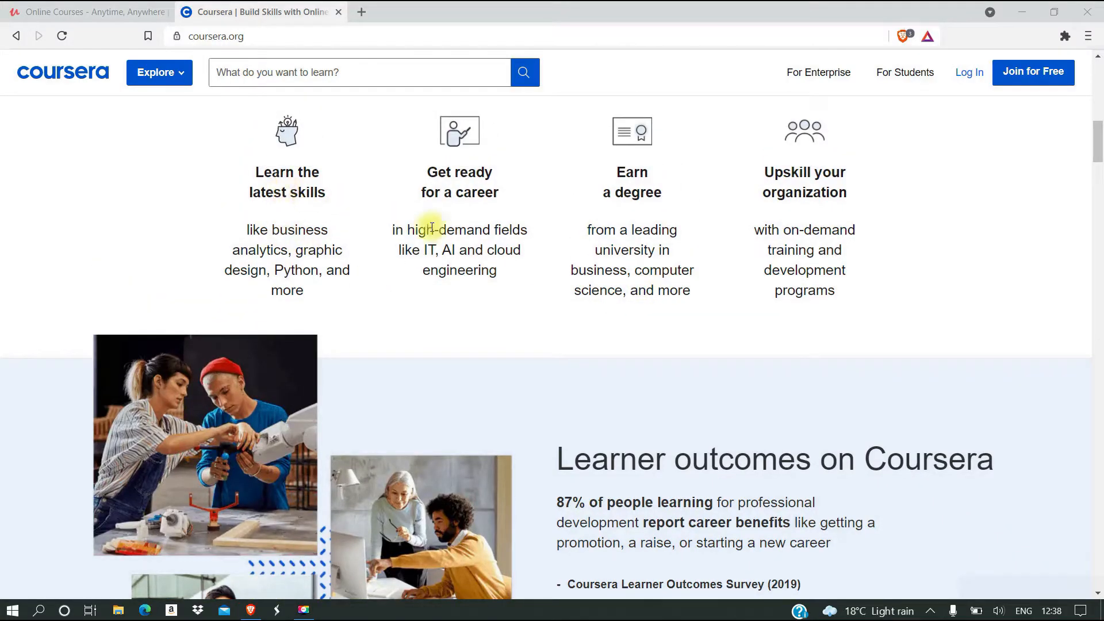
{"action": "mouse_move", "coordinate": [661, 210]}
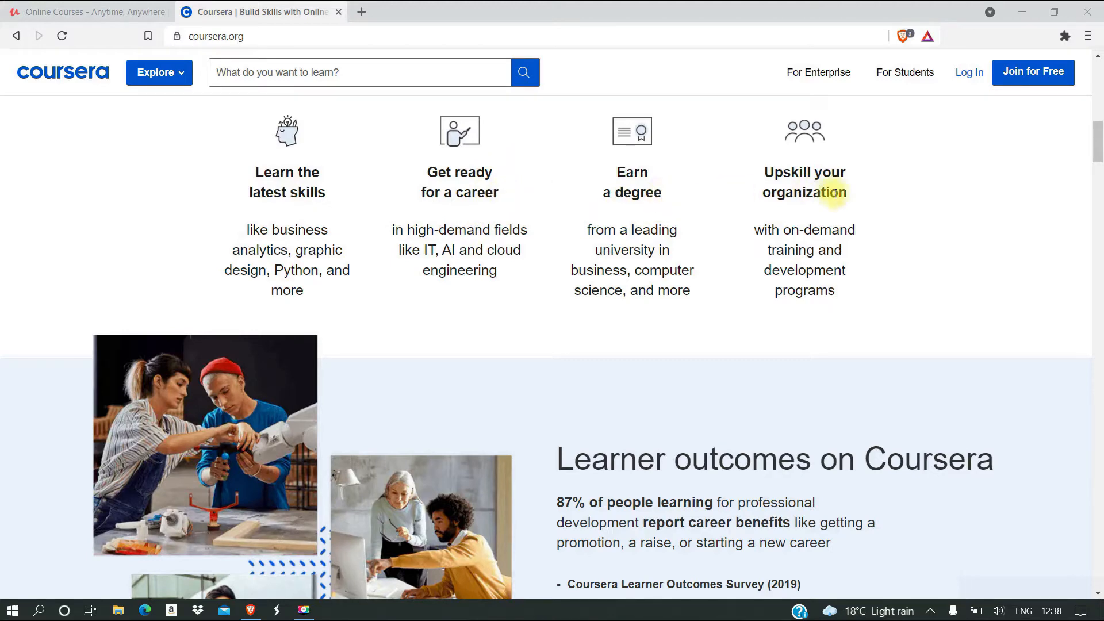
Scroll to the Coursera footer and open the Free Courses listing.
{"action": "scroll", "scroll_direction": "down", "scroll_amount": 3}
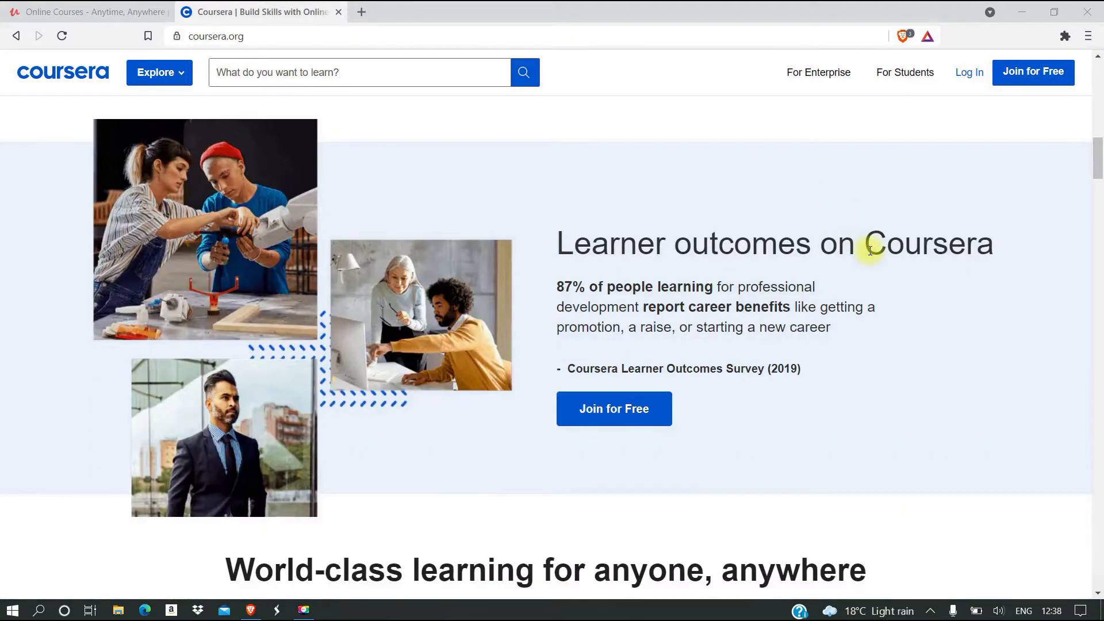
{"action": "scroll", "scroll_direction": "down", "scroll_amount": 3}
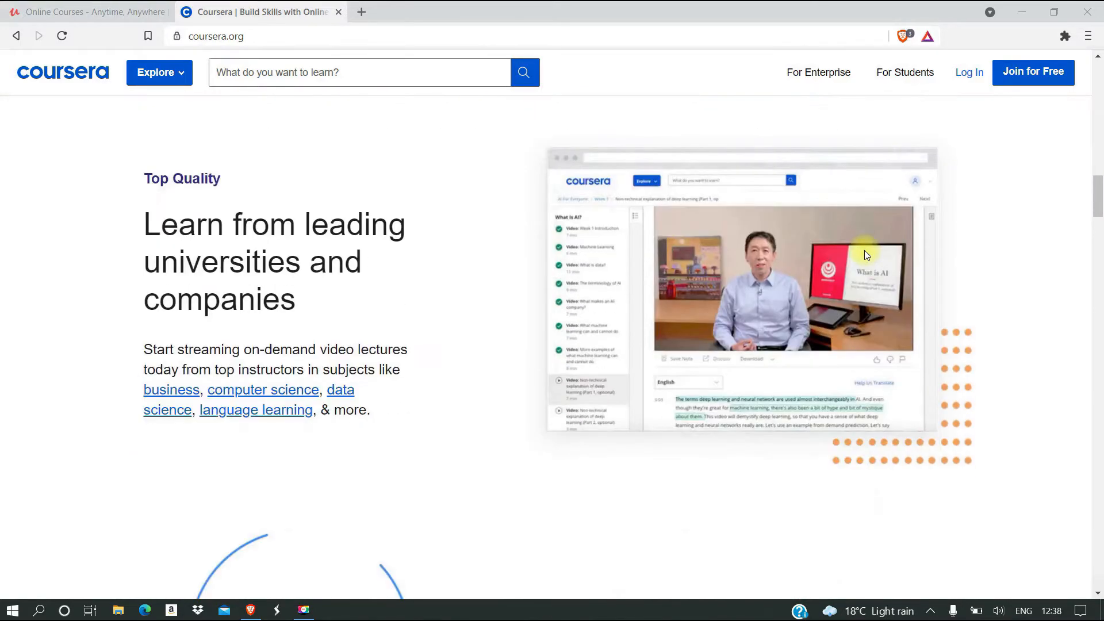
{"action": "scroll", "scroll_direction": "down", "scroll_amount": 3}
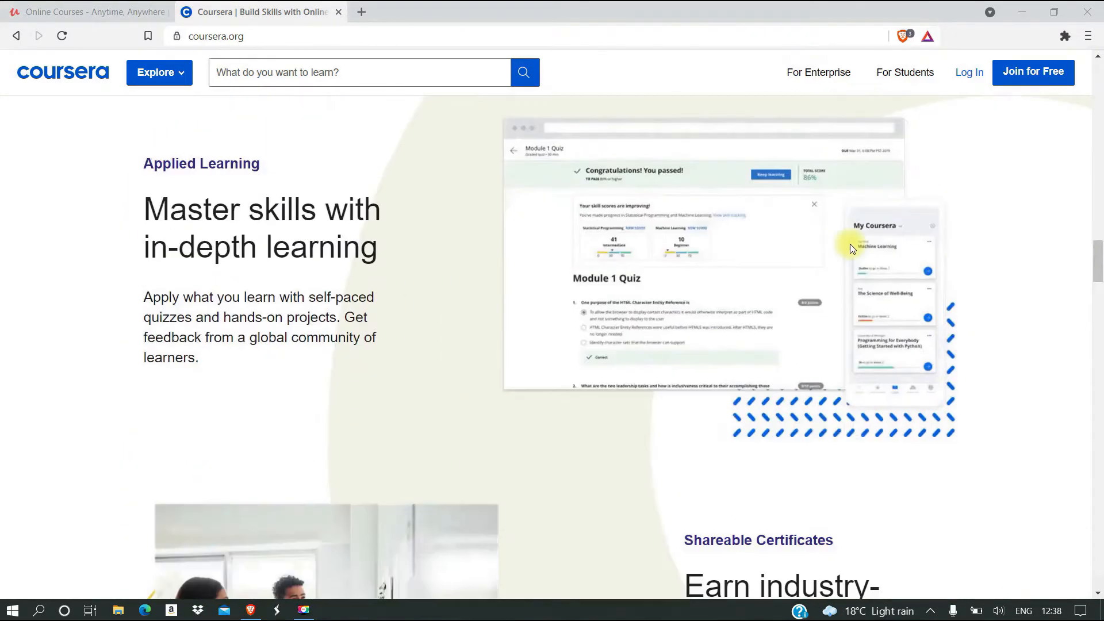
{"action": "scroll", "scroll_direction": "down", "scroll_amount": 3}
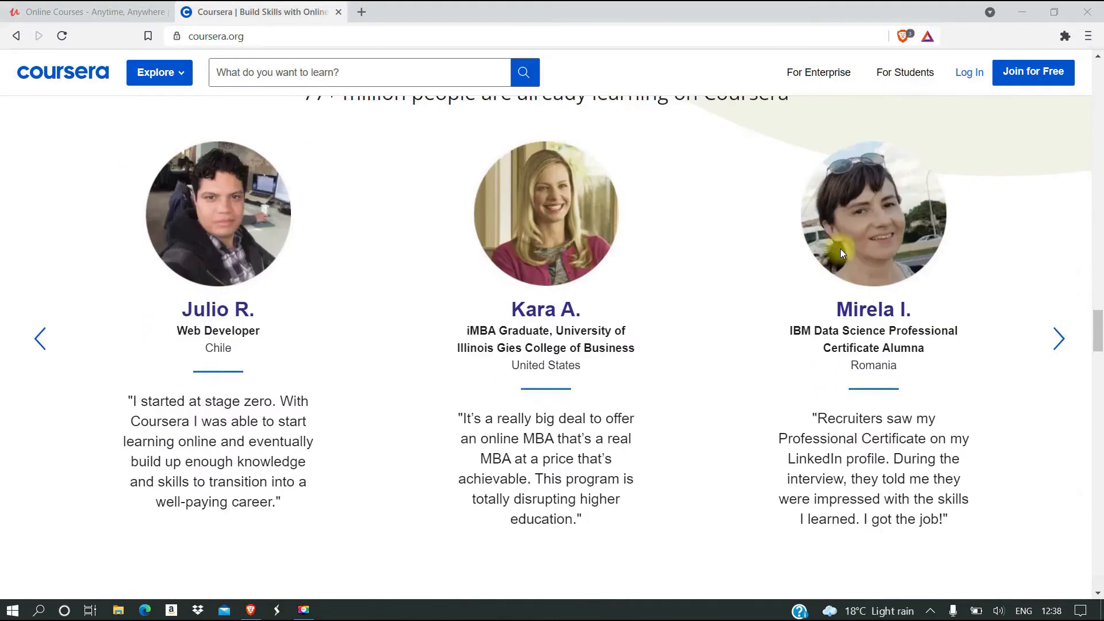
{"action": "scroll", "scroll_direction": "down", "scroll_amount": 3}
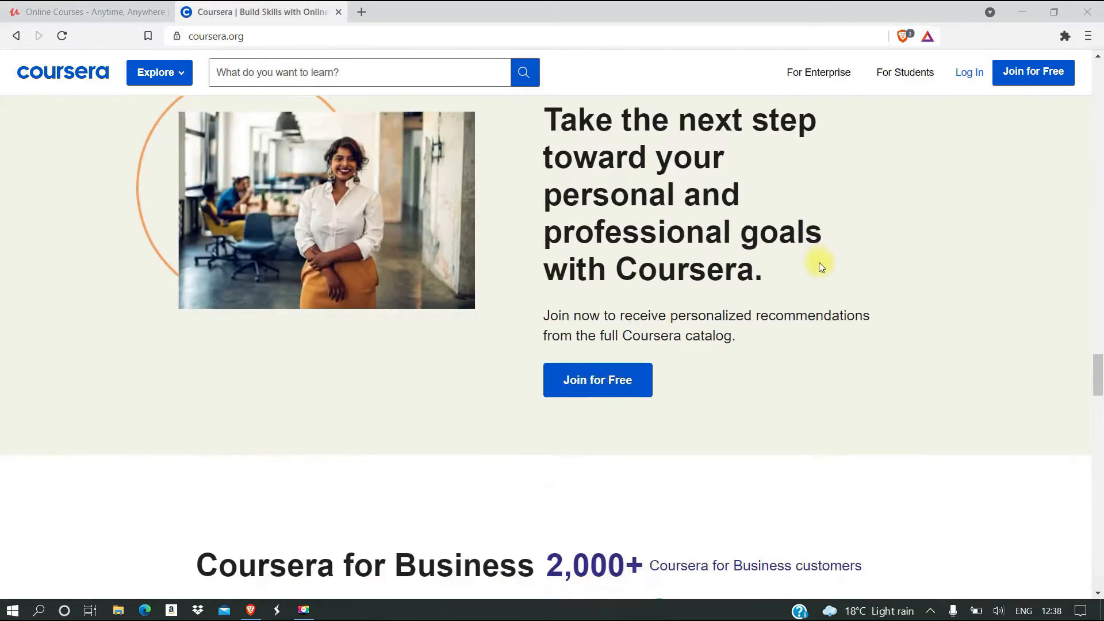
{"action": "scroll", "scroll_direction": "down", "scroll_amount": 3}
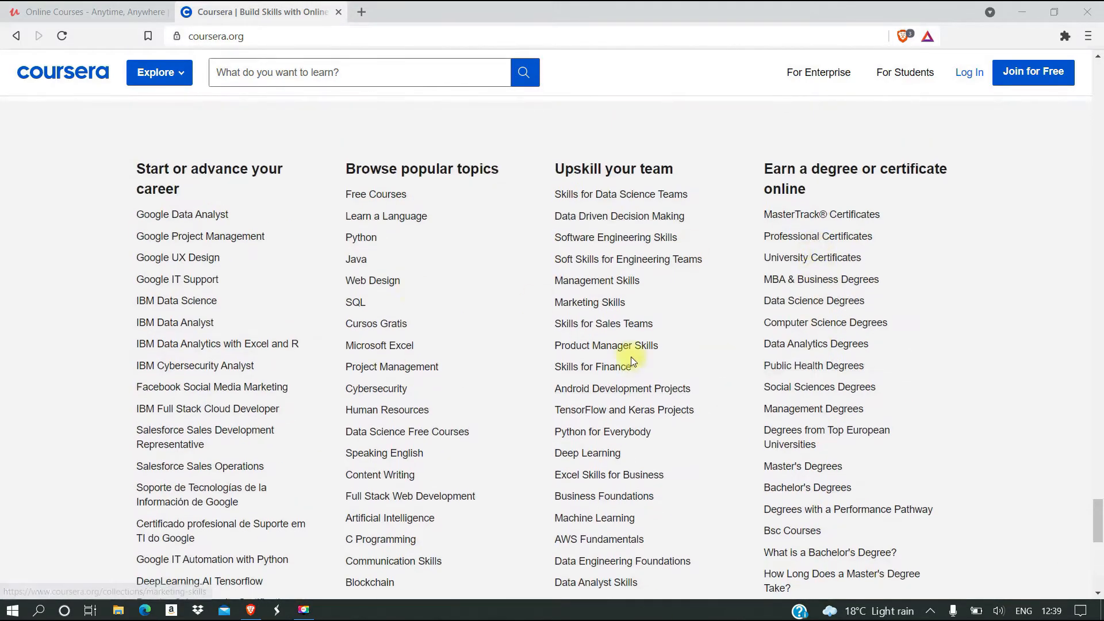
{"action": "mouse_move", "coordinate": [361, 237]}
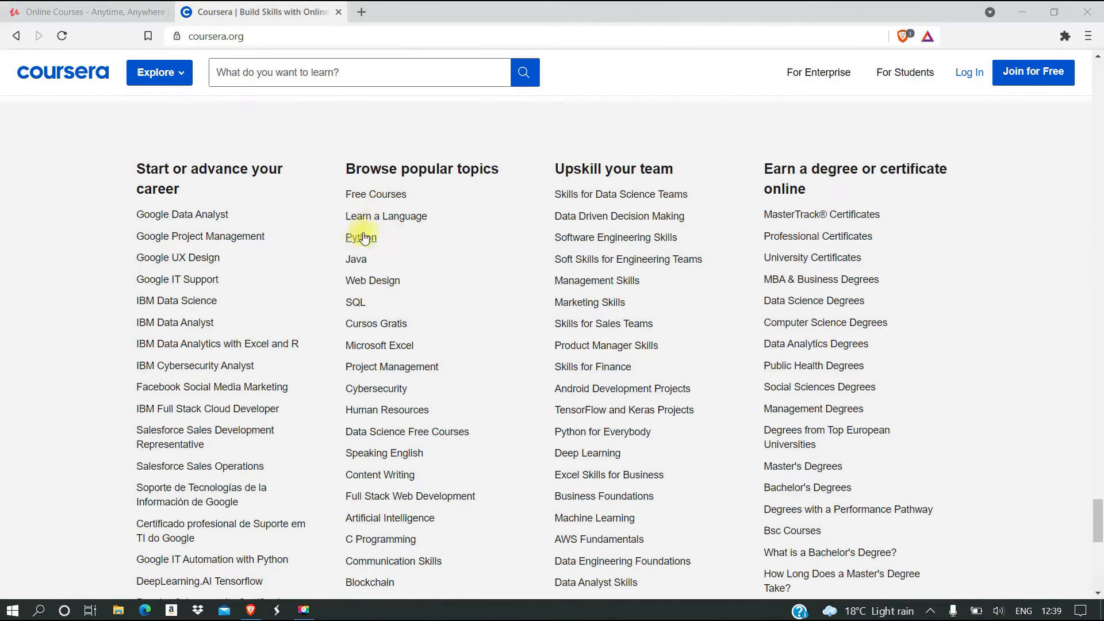
{"action": "left_click", "coordinate": [376, 194]}
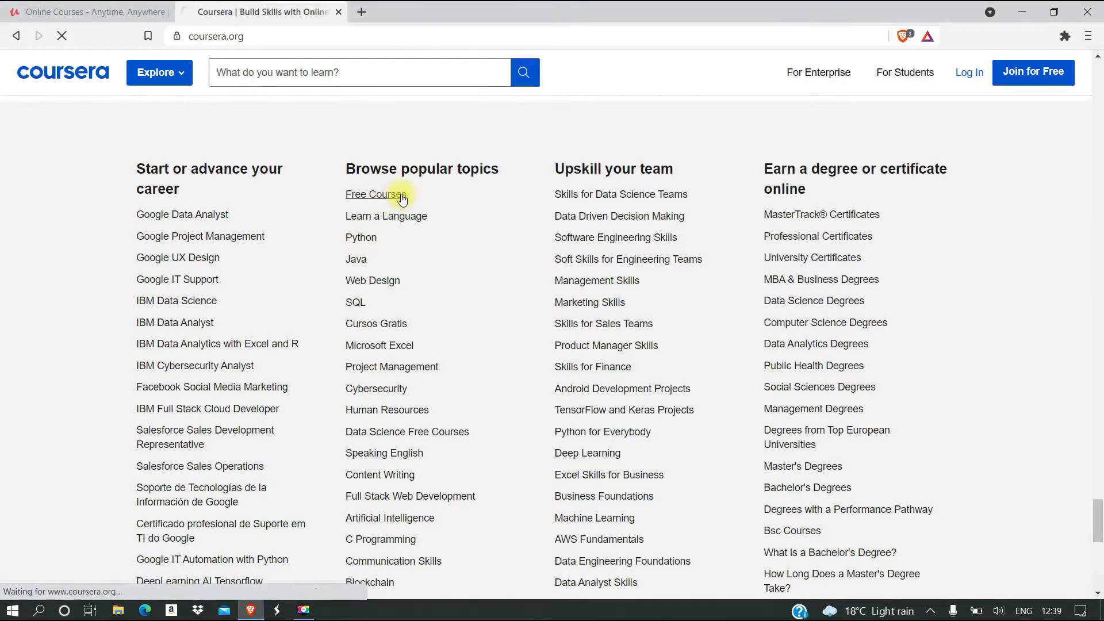
{"action": "left_click", "coordinate": [372, 194]}
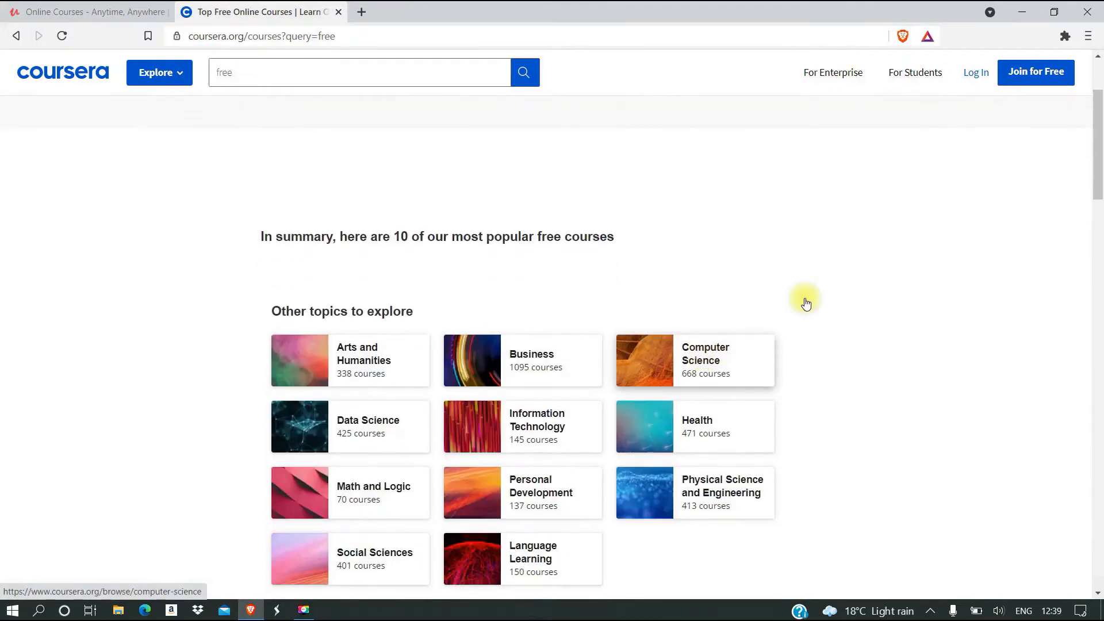
Open Computer Science, then the Deep Learning Specialization, and jump to its instructors.
{"action": "left_click", "coordinate": [705, 354]}
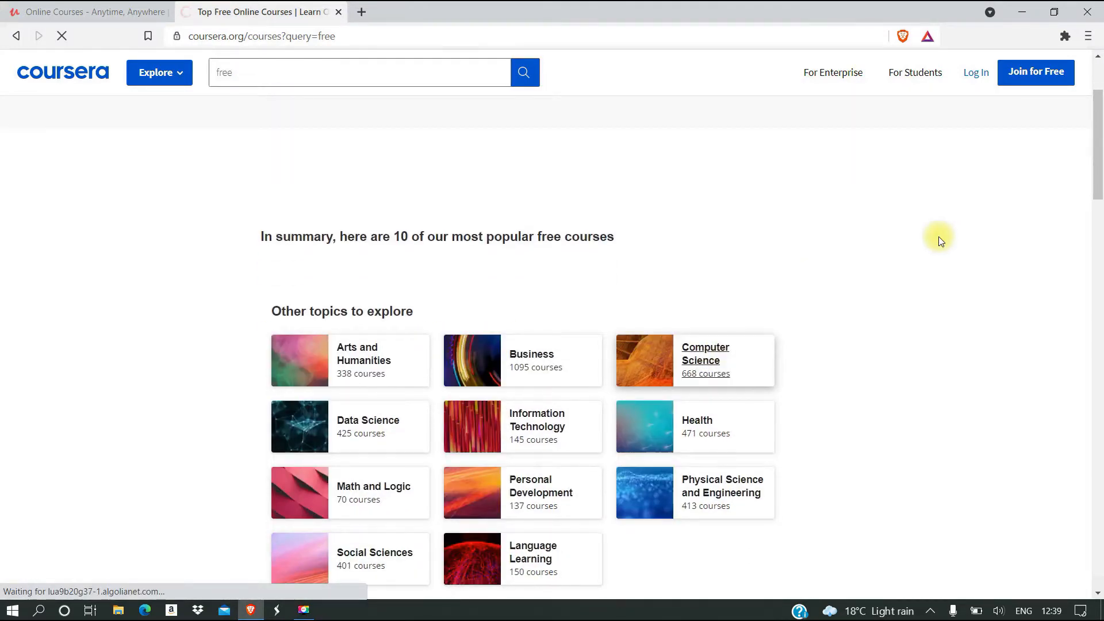
{"action": "left_click", "coordinate": [705, 354]}
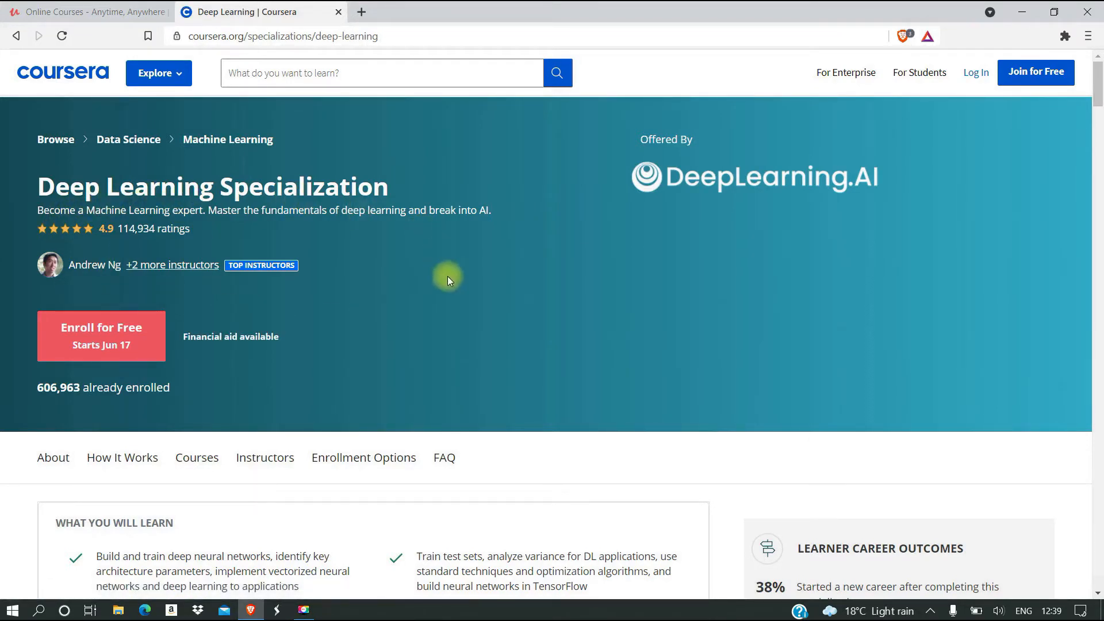
{"action": "mouse_move", "coordinate": [153, 278]}
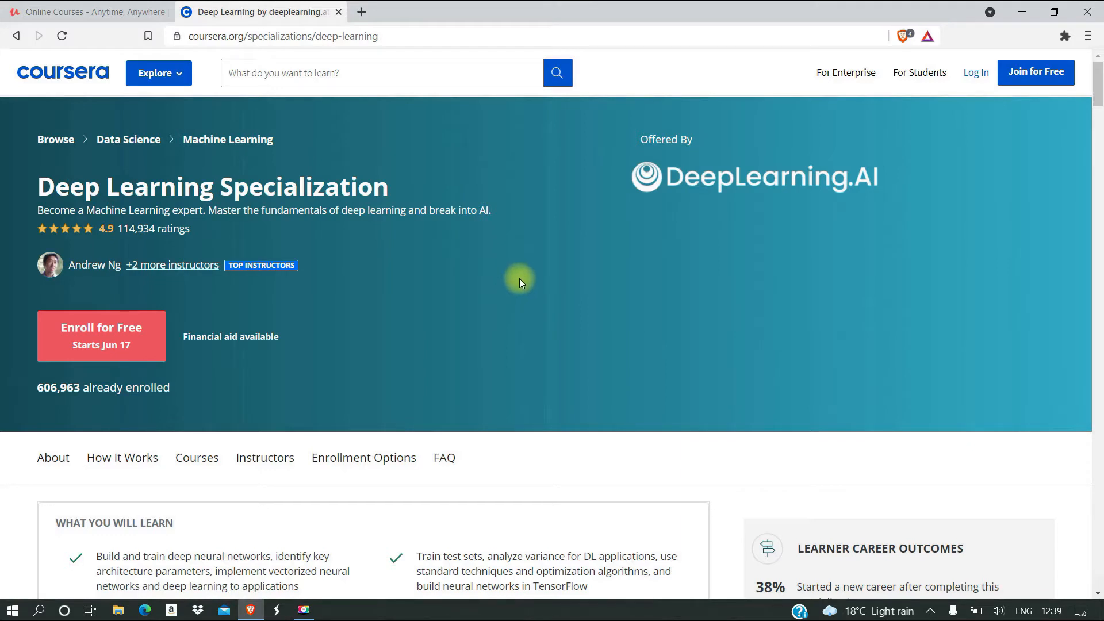
{"action": "mouse_move", "coordinate": [150, 239]}
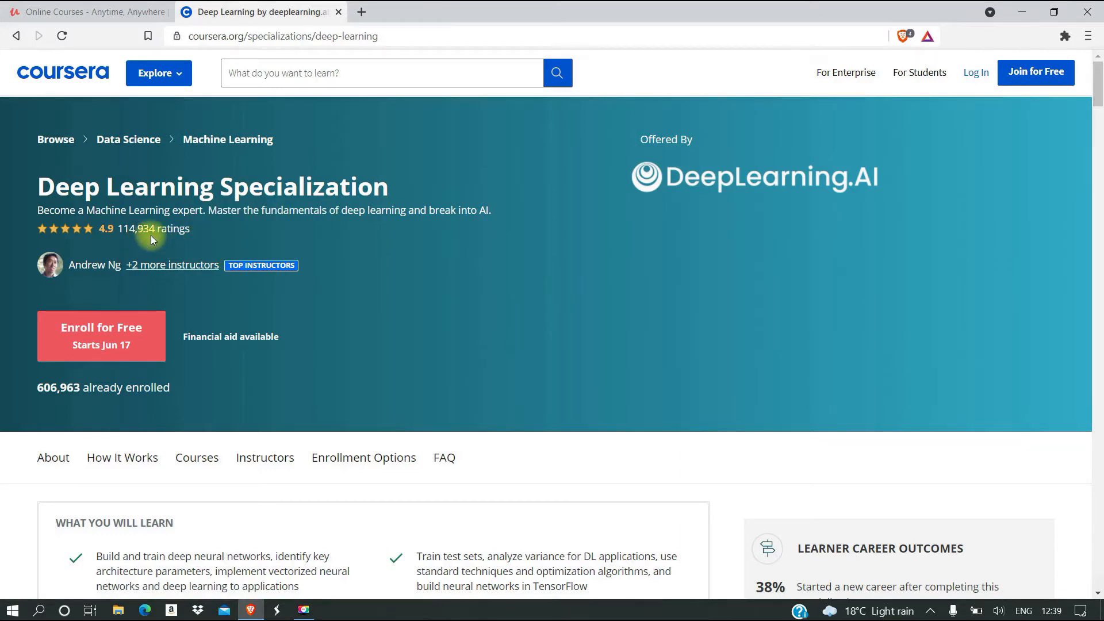
{"action": "mouse_move", "coordinate": [484, 256]}
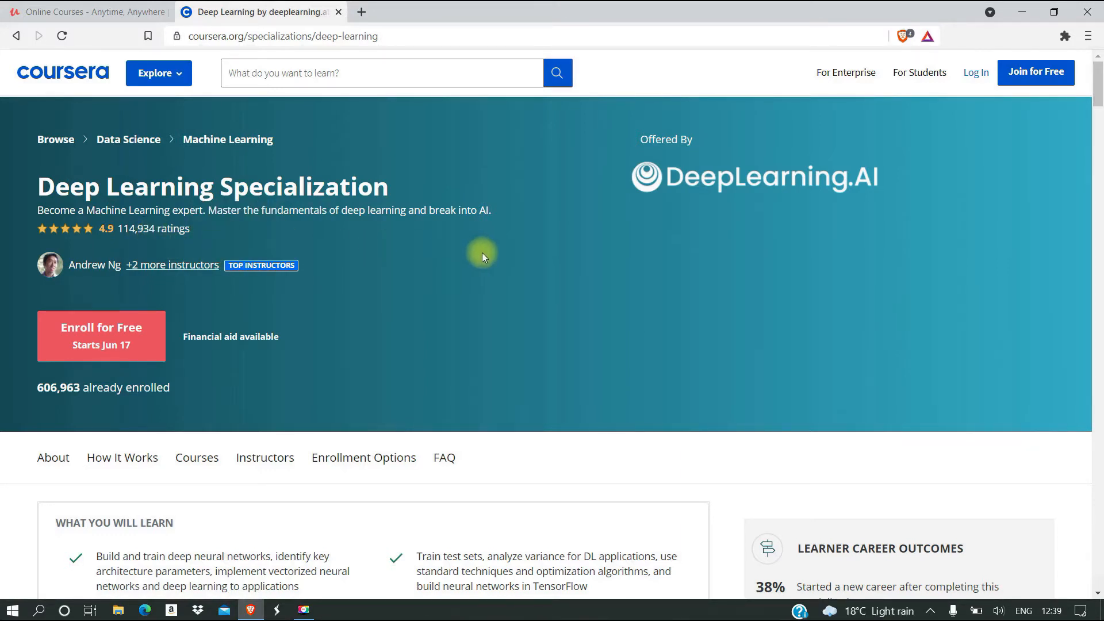
{"action": "scroll", "scroll_direction": "down", "scroll_amount": 3}
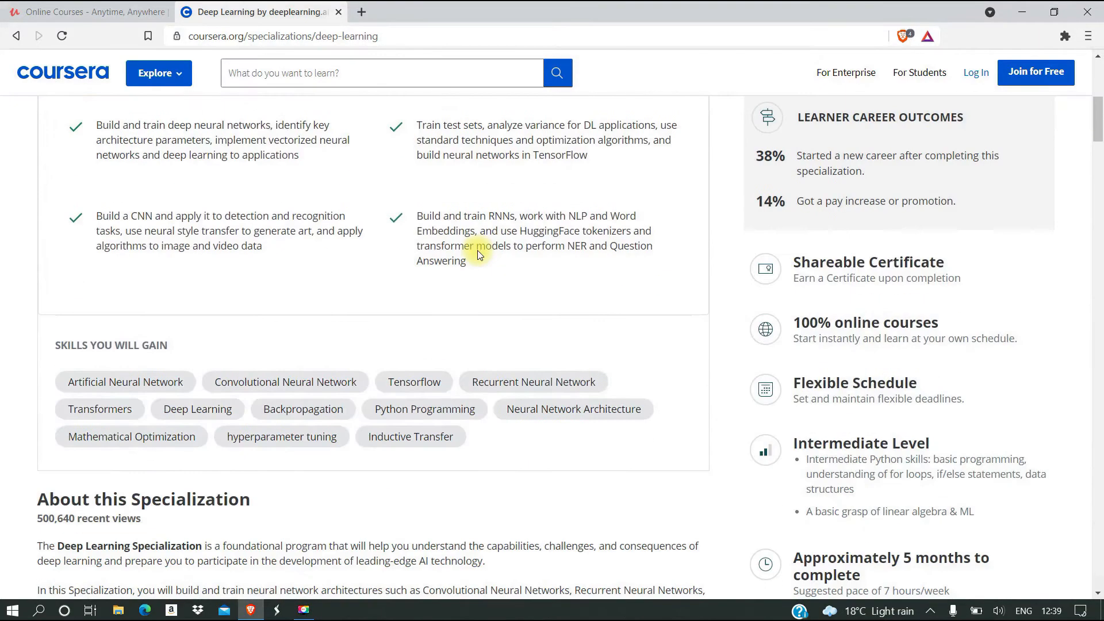
{"action": "scroll", "scroll_direction": "down", "scroll_amount": 3}
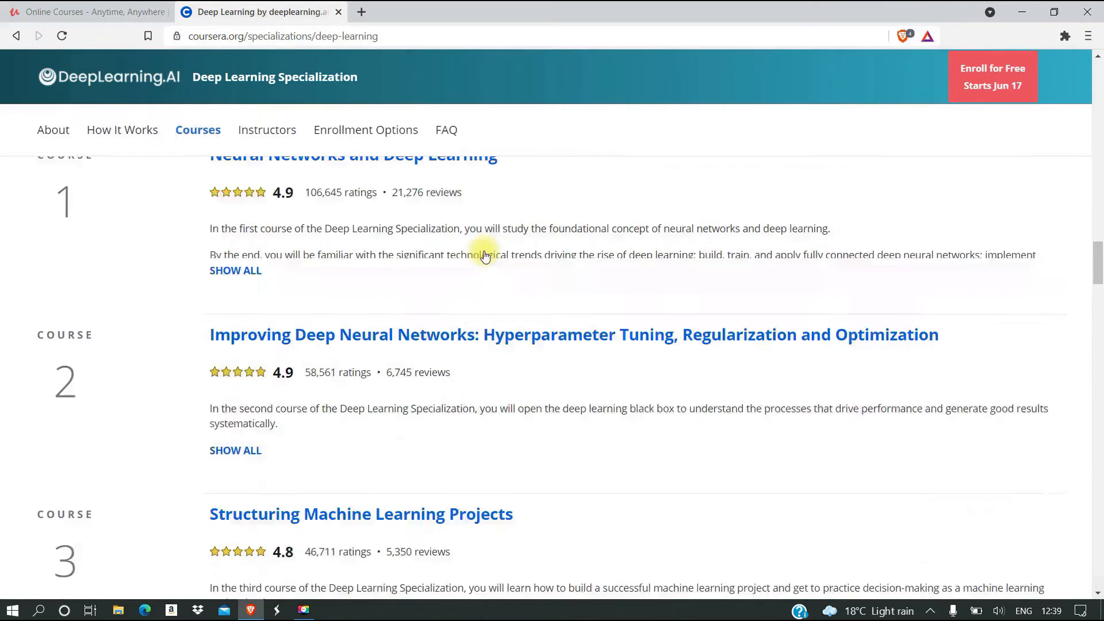
{"action": "left_click", "coordinate": [267, 129]}
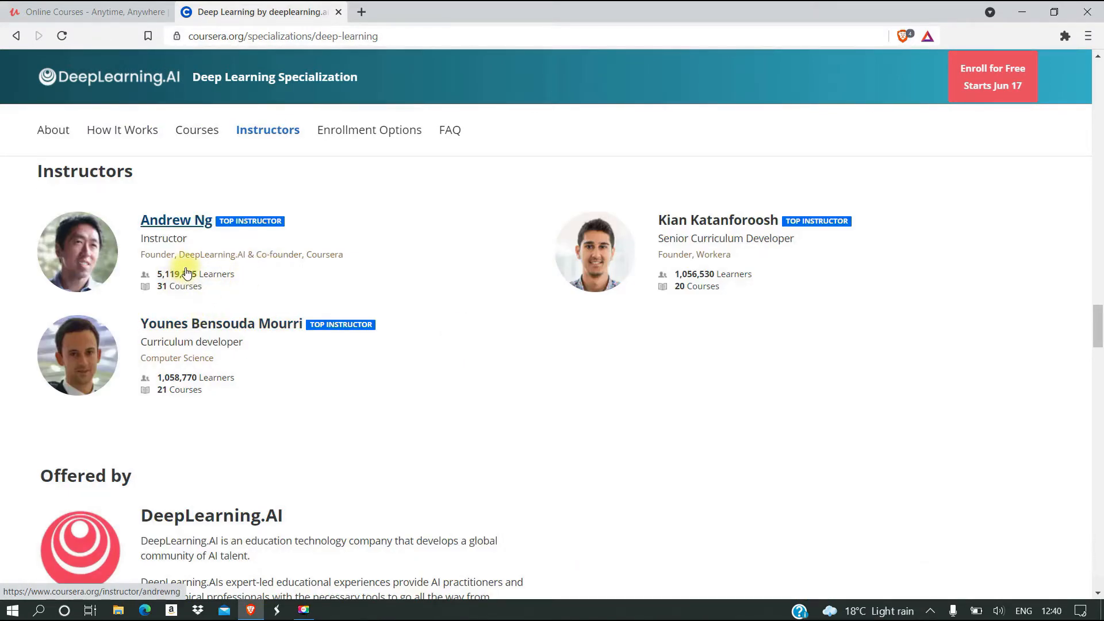
{"action": "mouse_move", "coordinate": [426, 248]}
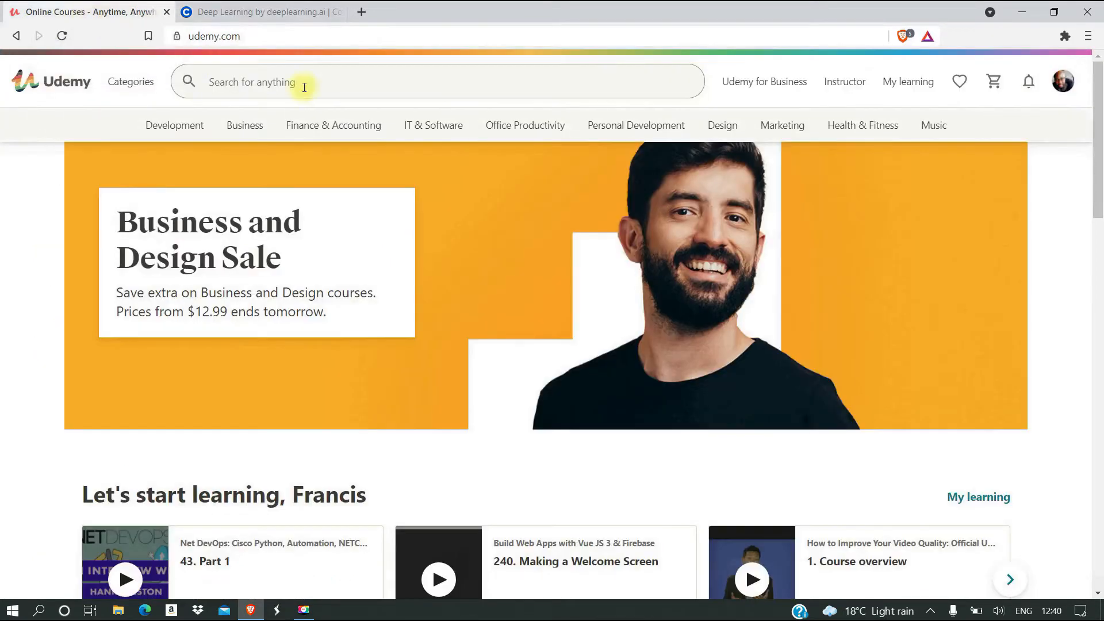
{"action": "mouse_move", "coordinate": [546, 342]}
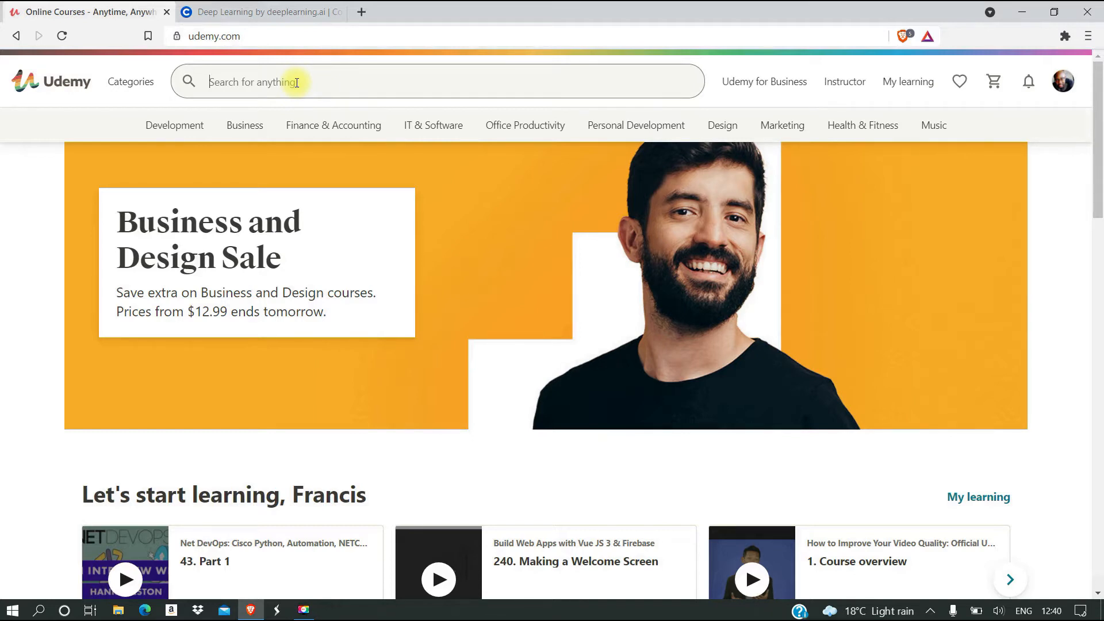
{"action": "mouse_move", "coordinate": [300, 84]}
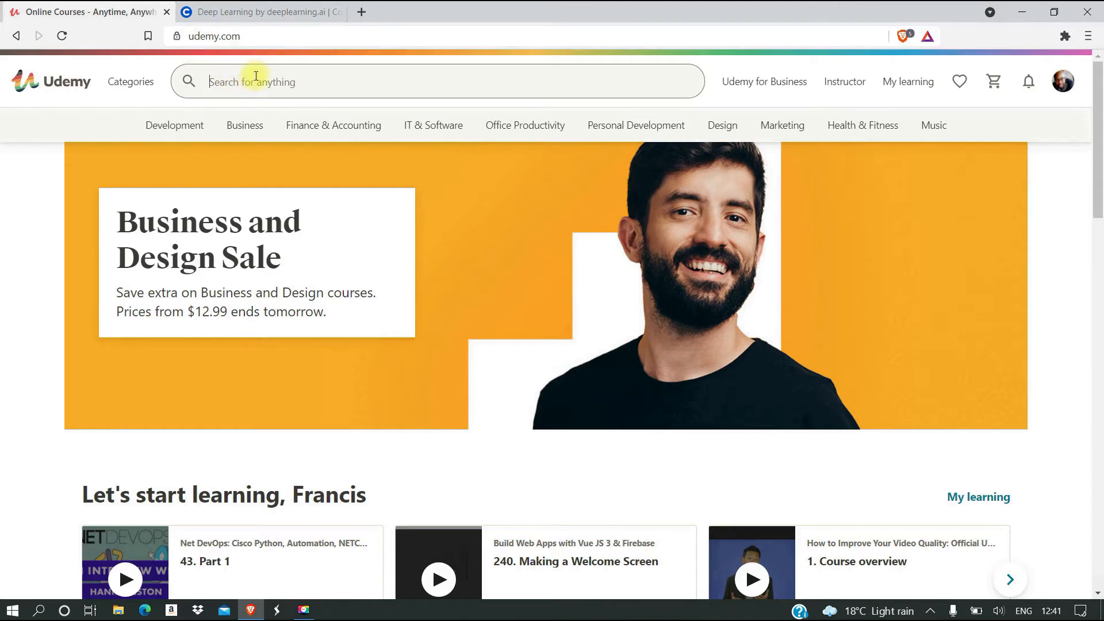
Enter price values 9, .999 and 199, then open the Learn Python Programming Masterclass course.
{"action": "type", "text": "9"}
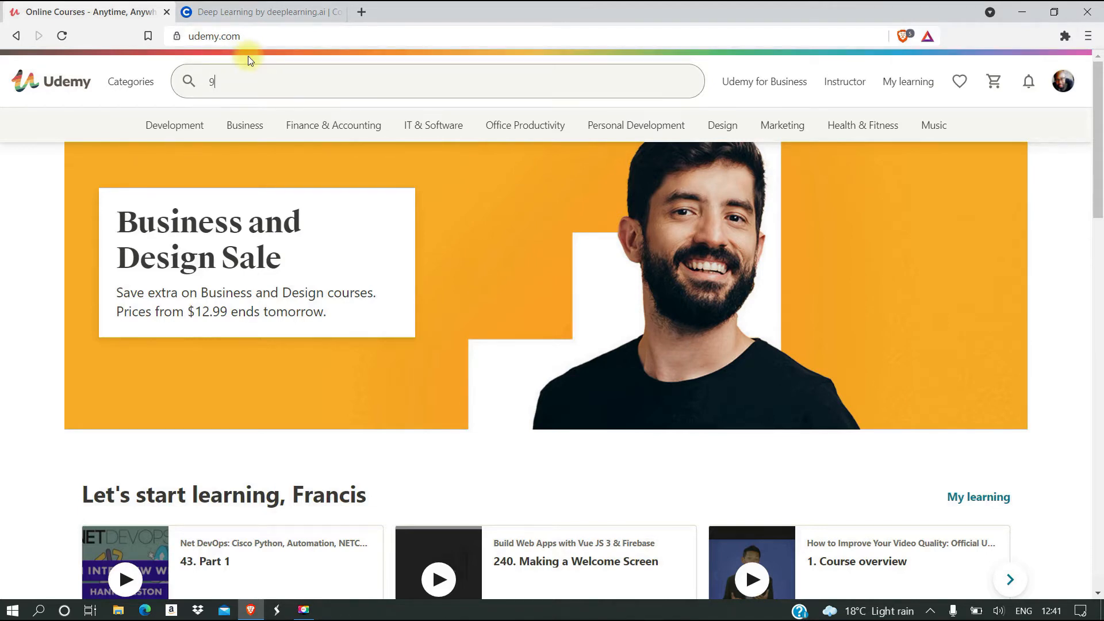
{"action": "type", "text": ".999"}
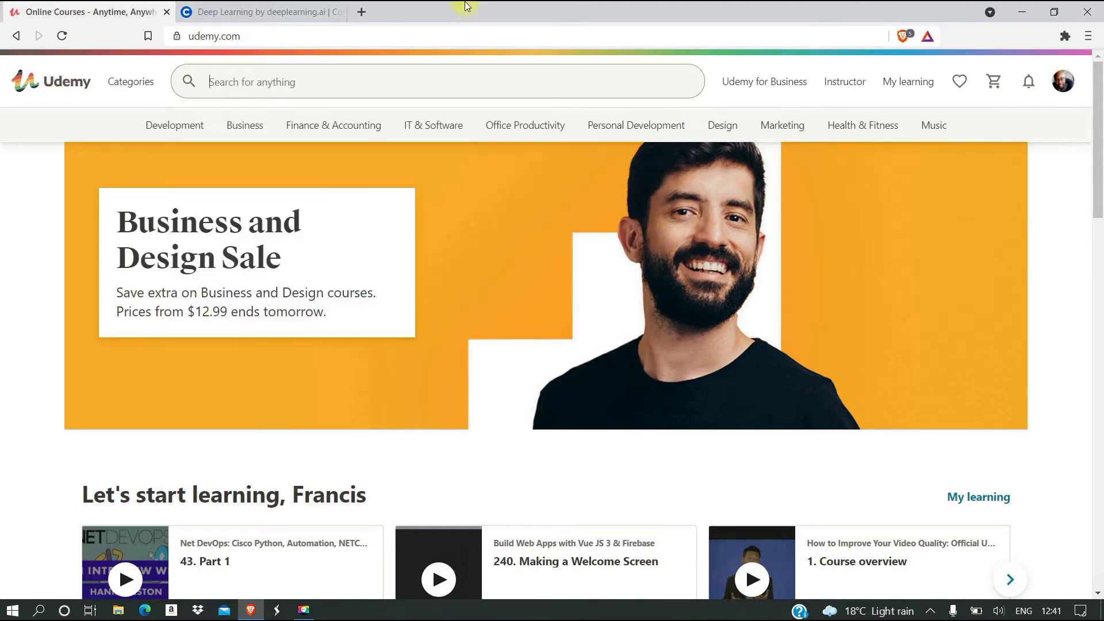
{"action": "type", "text": "199"}
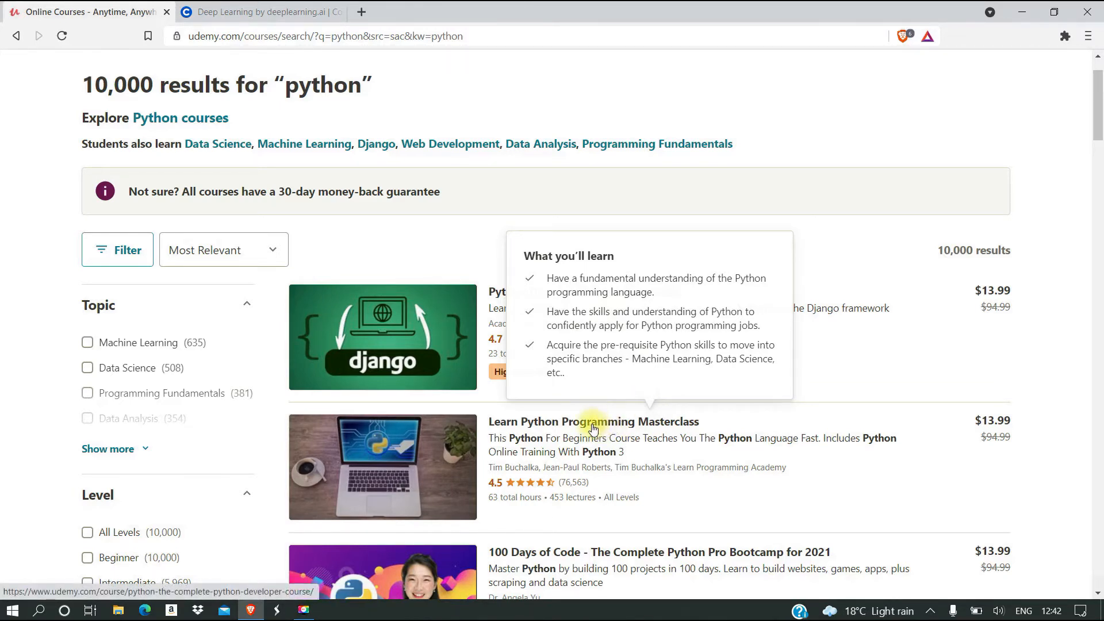
{"action": "left_click", "coordinate": [594, 422]}
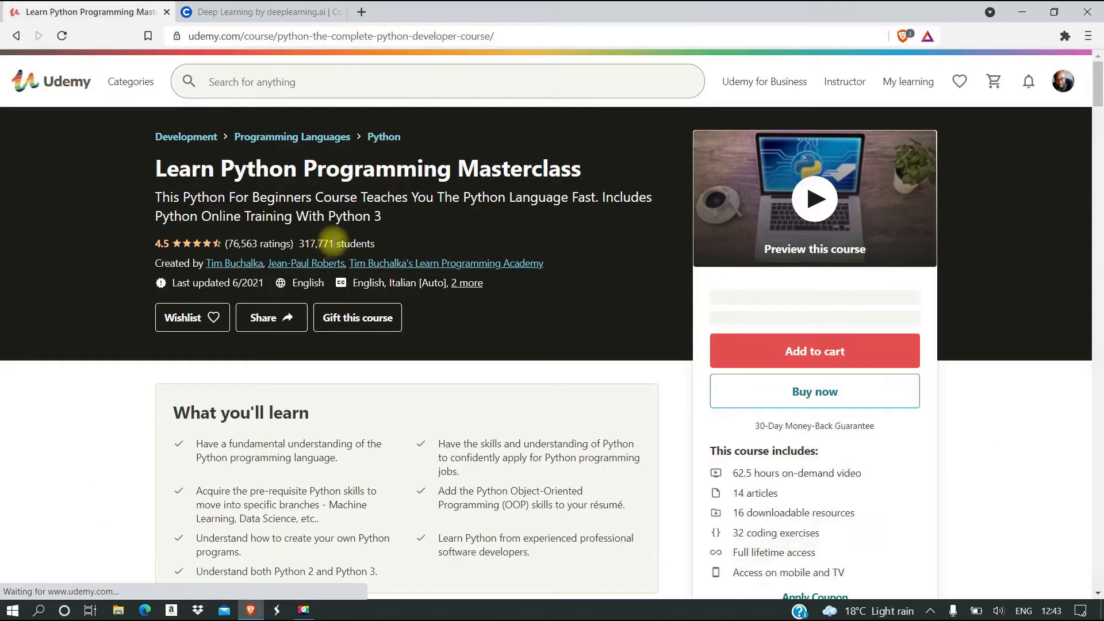
Right-click on the loaded Masterclass page showing $13.99 and 317,771 students.
{"action": "right_click", "coordinate": [317, 243]}
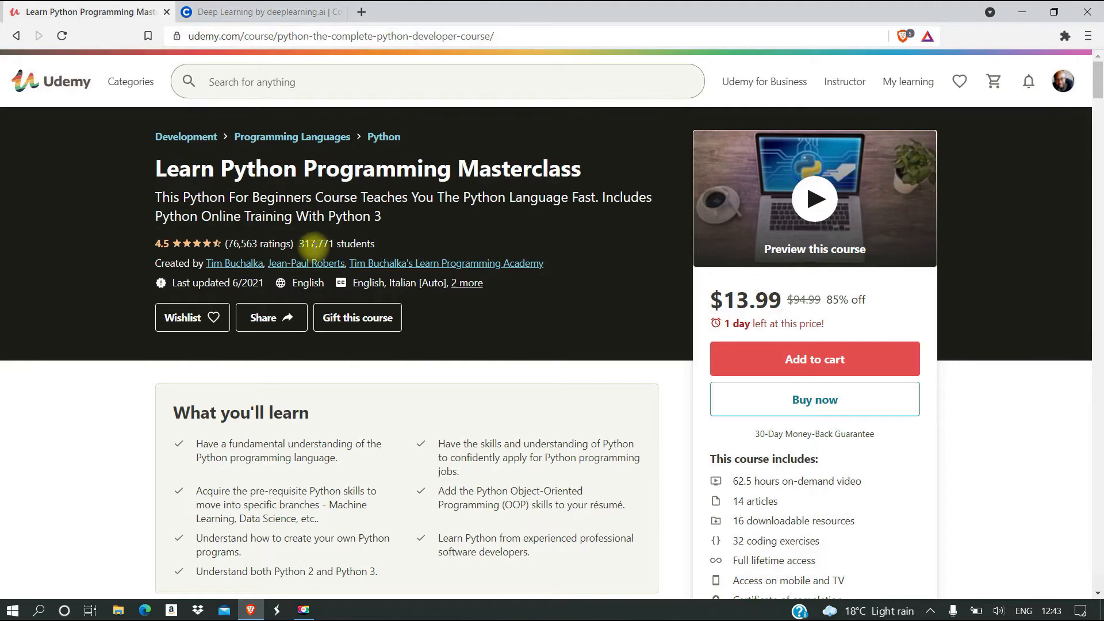
{"action": "mouse_move", "coordinate": [744, 308]}
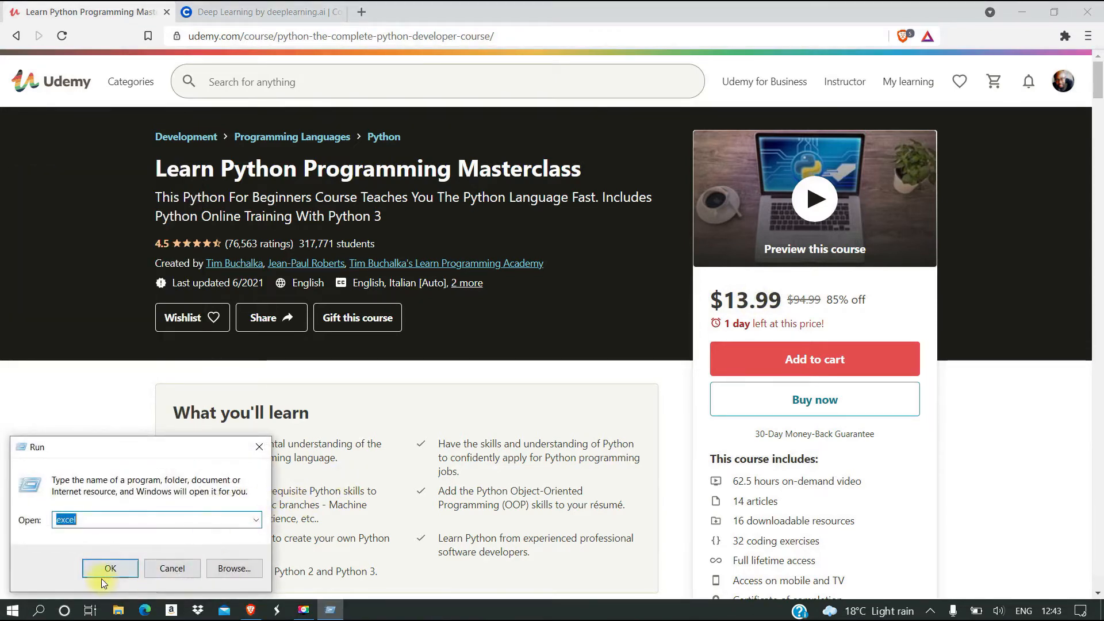
Launch Excel full size and create a new blank workbook.
{"action": "left_click", "coordinate": [110, 568]}
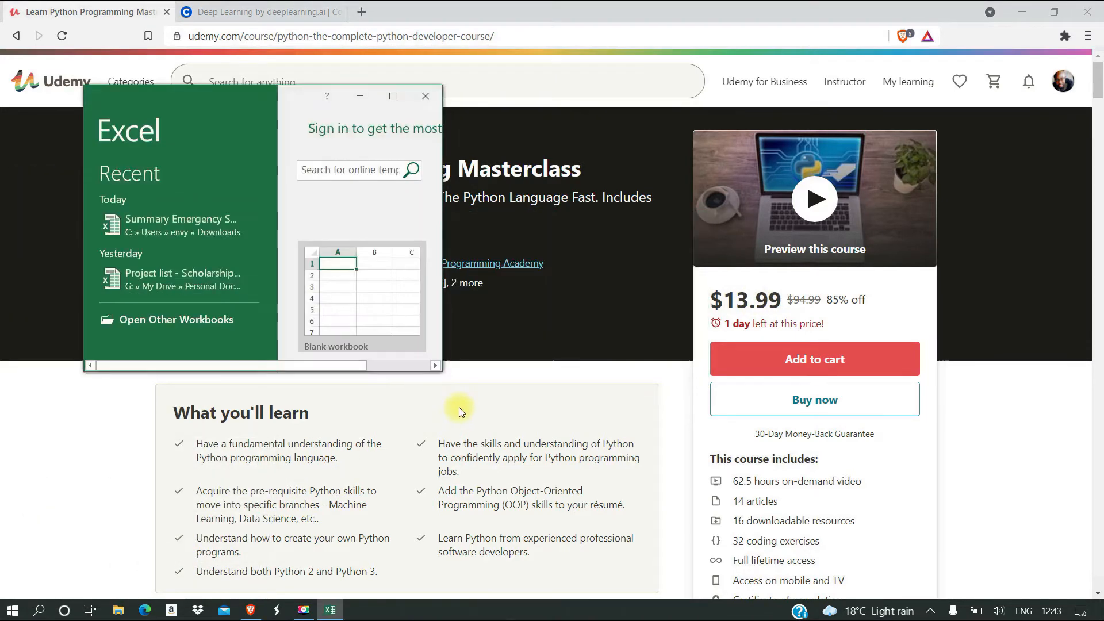
{"action": "left_click", "coordinate": [392, 97]}
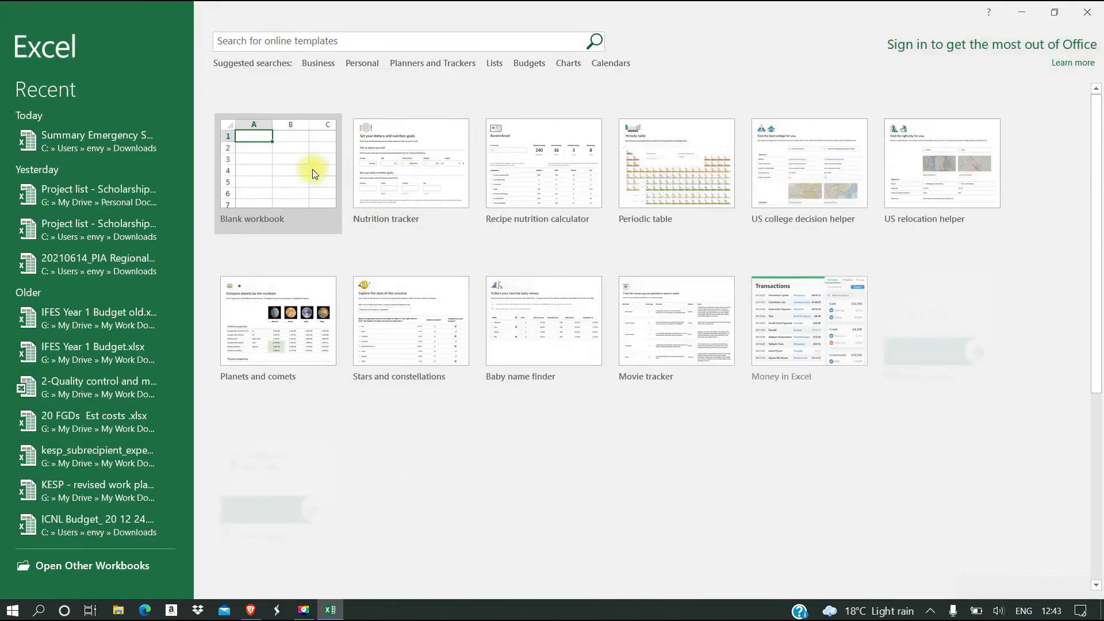
{"action": "left_click", "coordinate": [277, 163]}
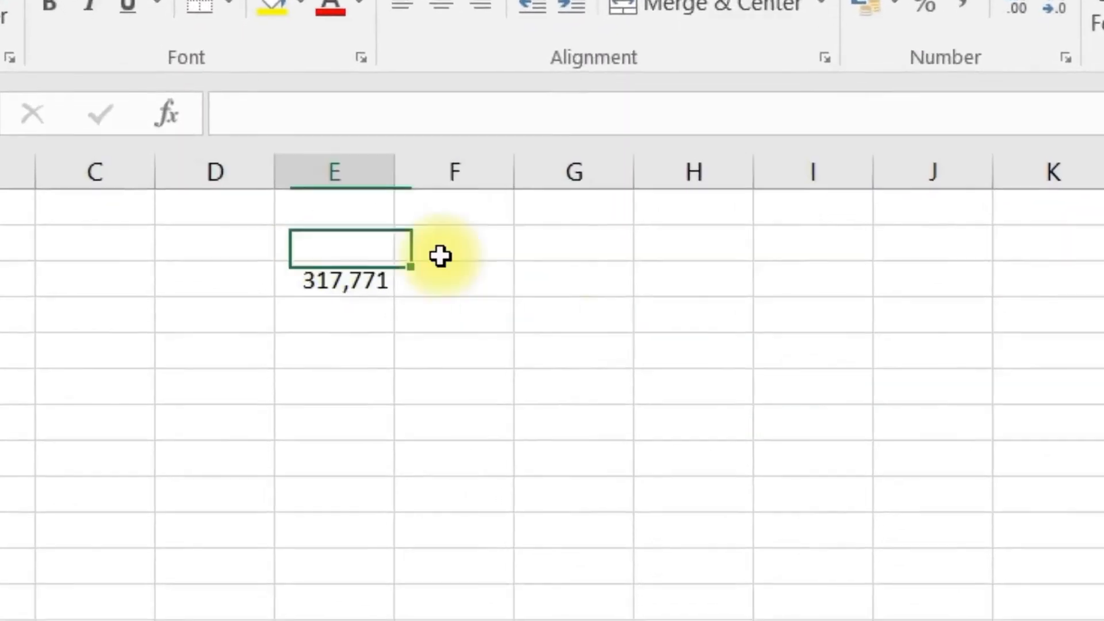
Add the Students heading and the Paying heading beside it.
{"action": "type", "text": "Sudents"}
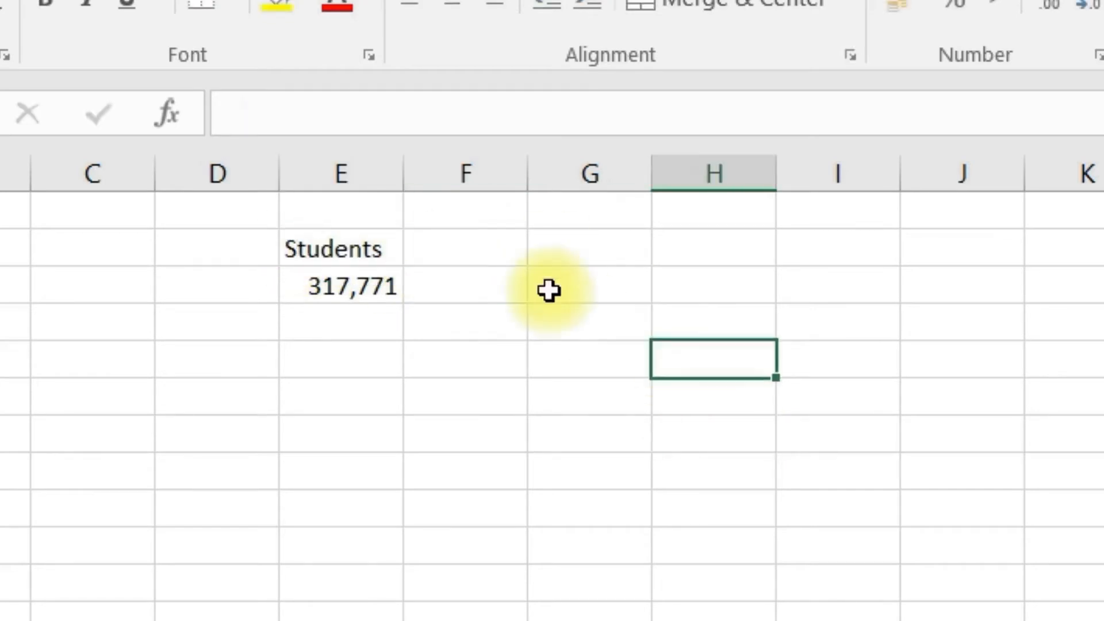
{"action": "left_click", "coordinate": [465, 248]}
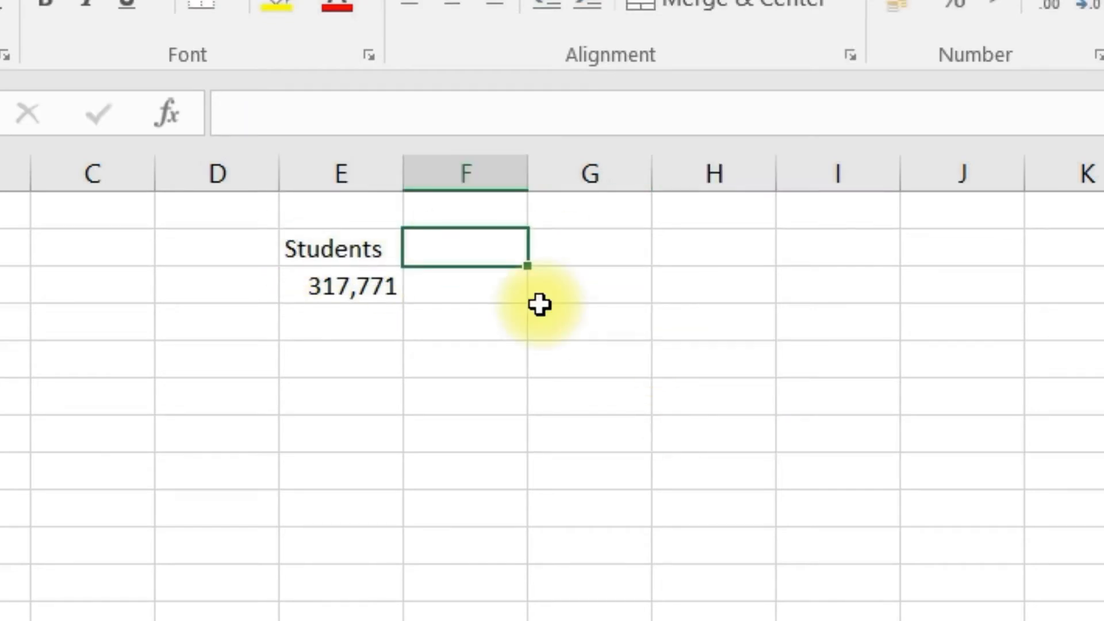
{"action": "type", "text": "Paying"}
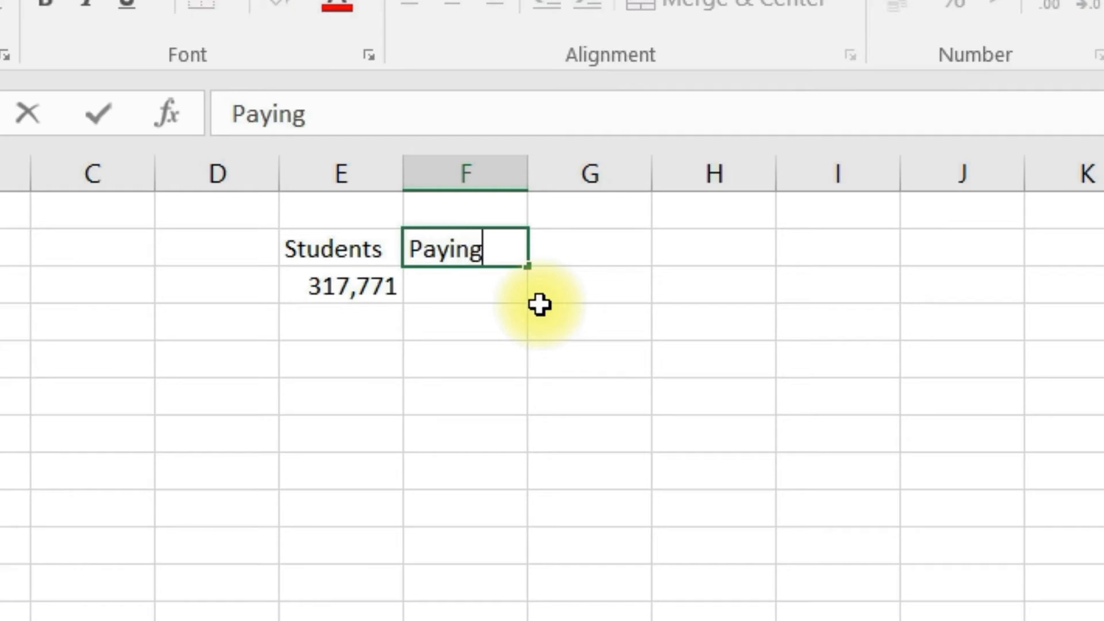
Enter 9.99 under Paying and 5.55 in G3, plus Higher and Lower headings.
{"action": "key", "text": "Enter"}
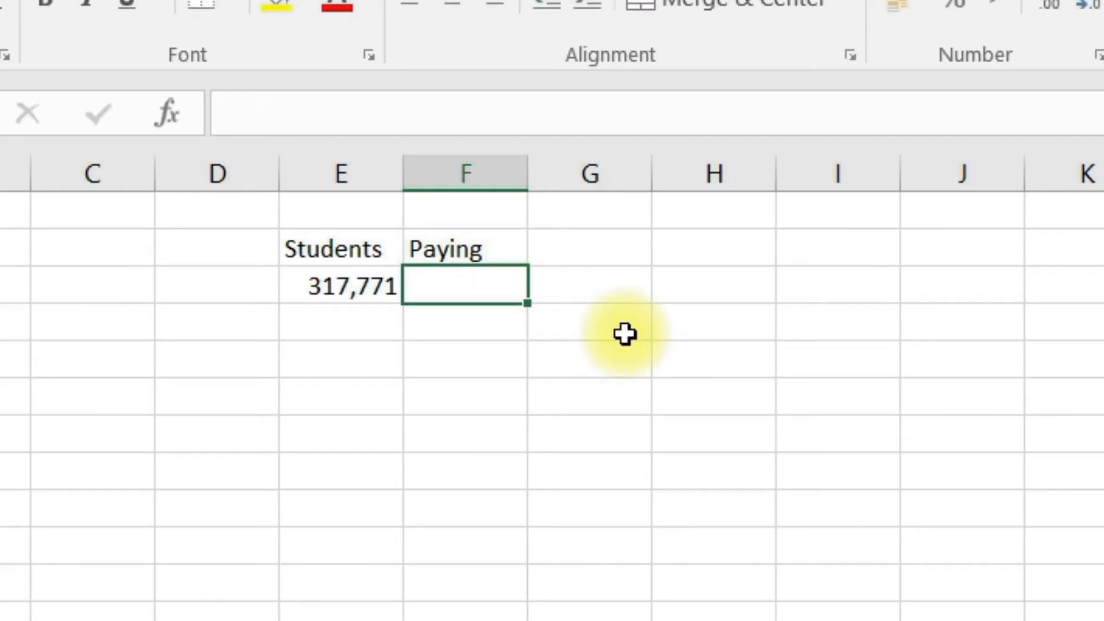
{"action": "type", "text": "9.999"}
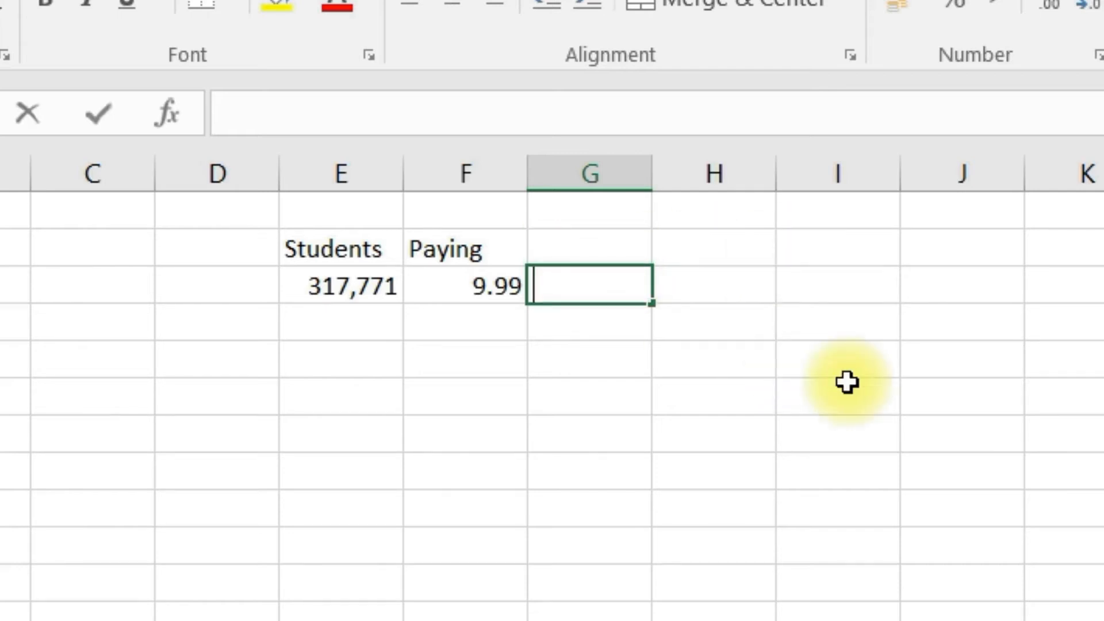
{"action": "type", "text": "5.55"}
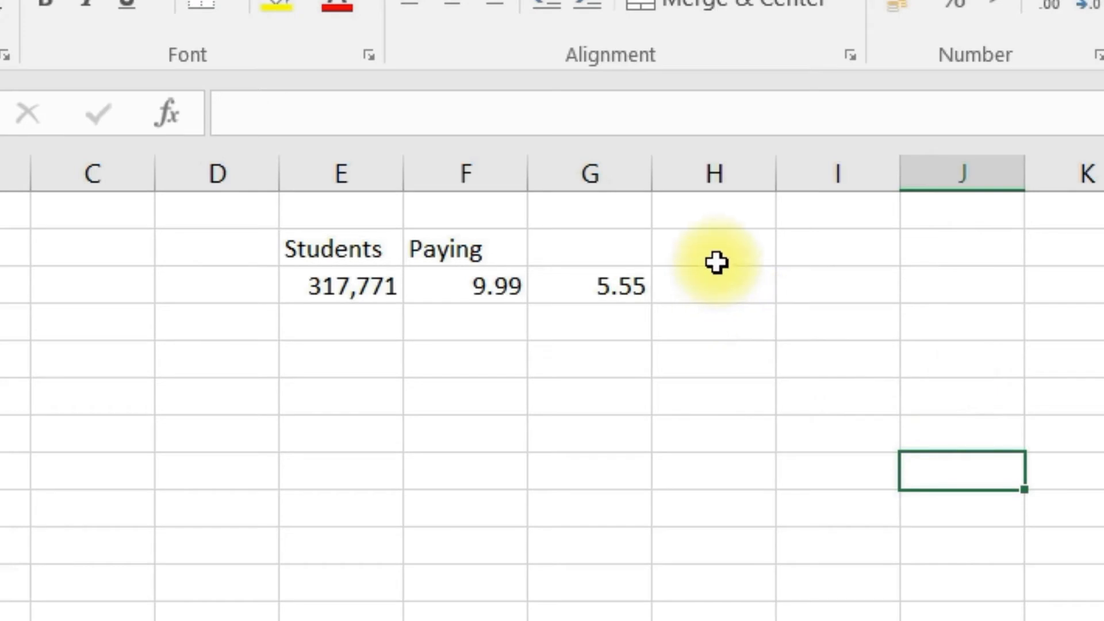
{"action": "type", "text": "H"}
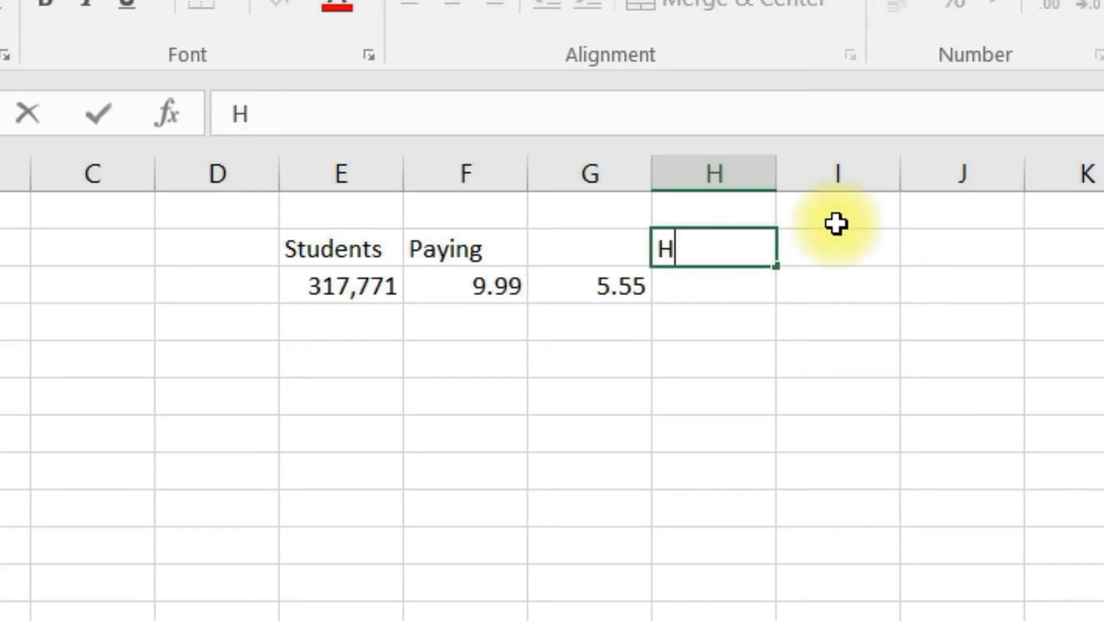
{"action": "type", "text": "igher"}
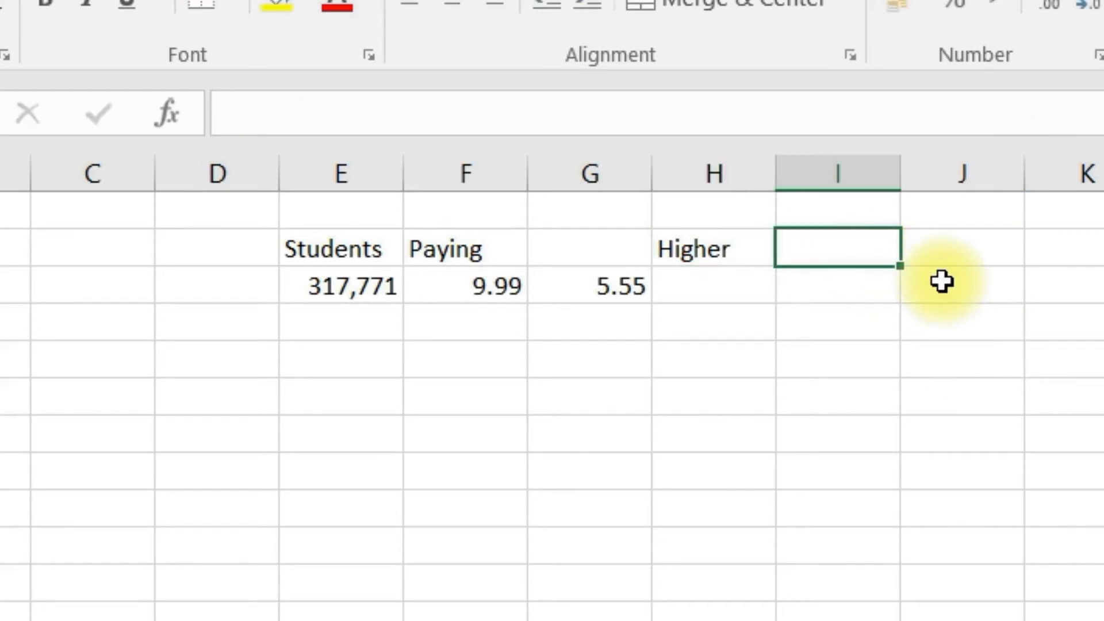
{"action": "type", "text": "Lower"}
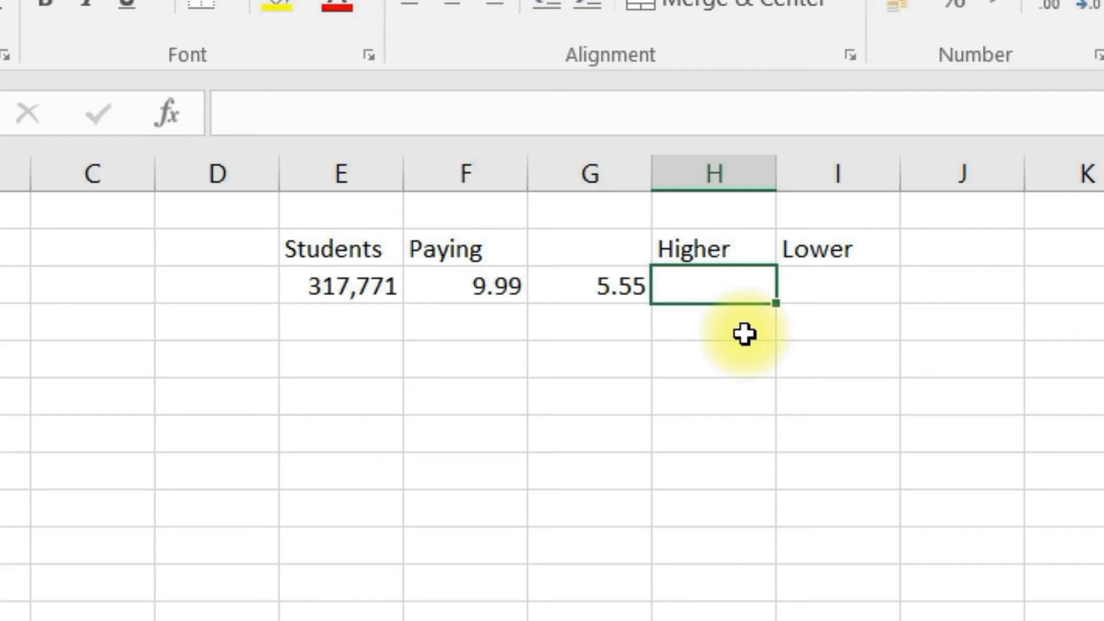
Enter the Higher formula multiplying students by 9.99, giving 3,174,532.29.
{"action": "left_click", "coordinate": [340, 286]}
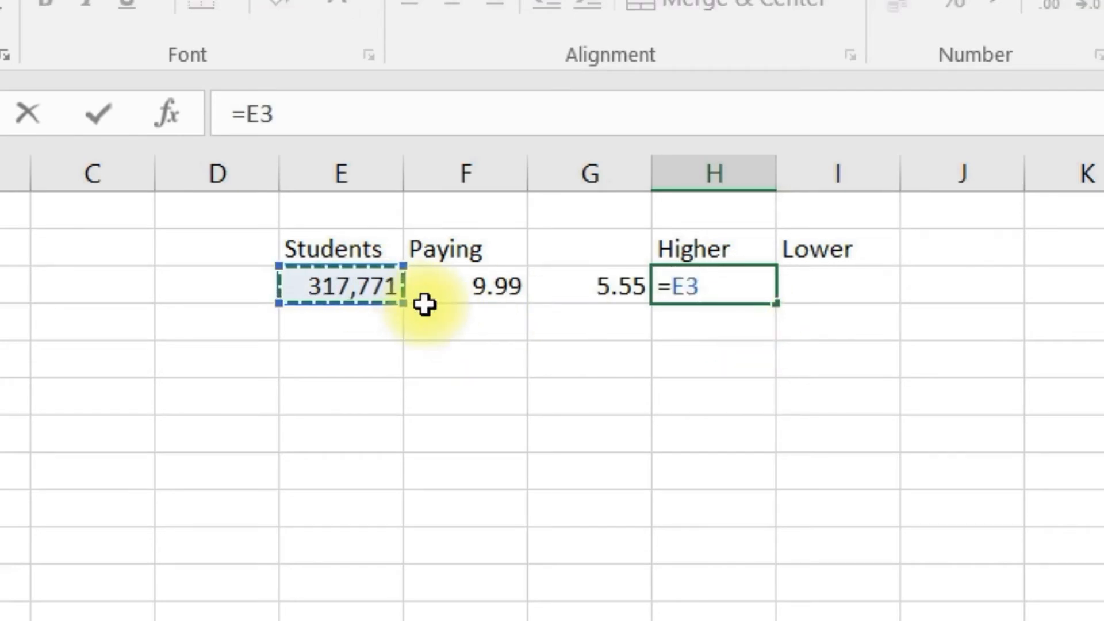
{"action": "left_click", "coordinate": [464, 284]}
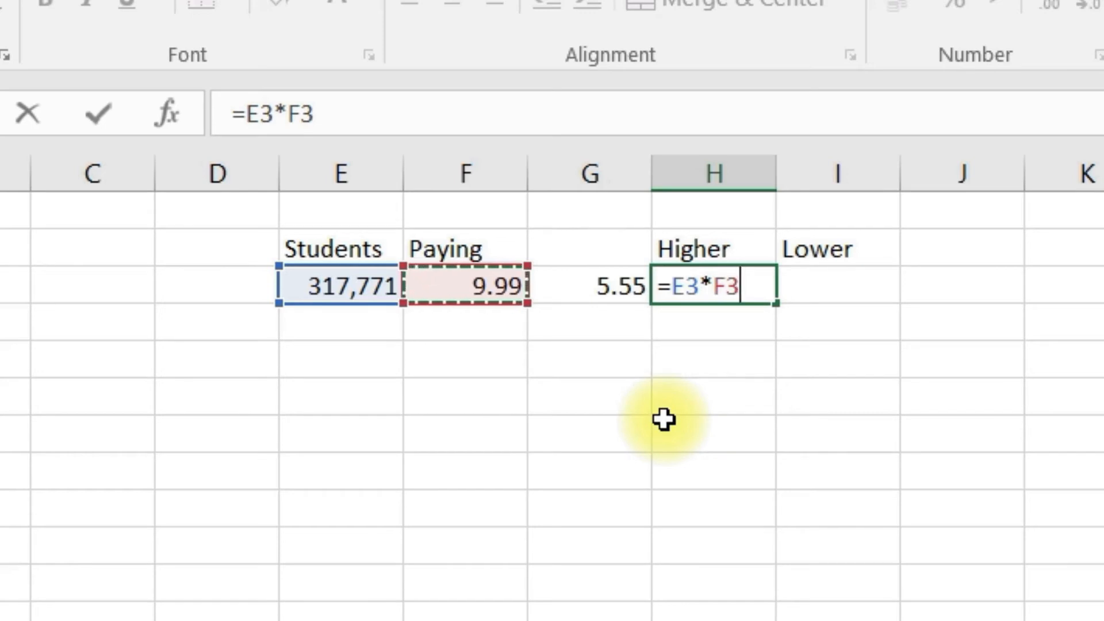
{"action": "key", "text": "Enter"}
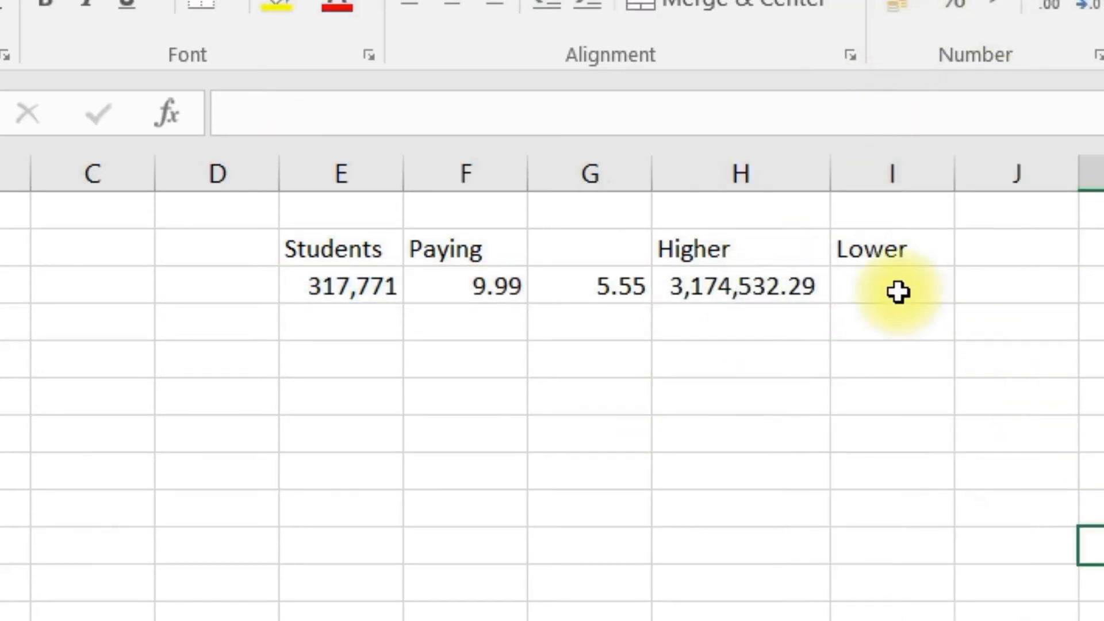
Enter the Lower formula =E3*G3 multiplying students by 5.55.
{"action": "type", "text": "="}
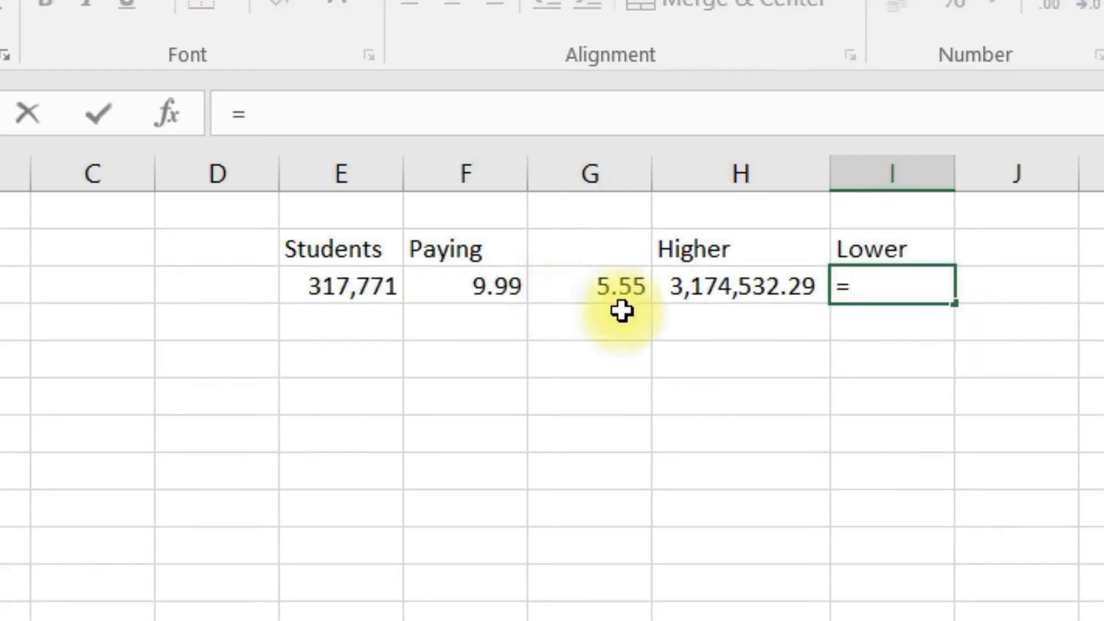
{"action": "left_click", "coordinate": [344, 285]}
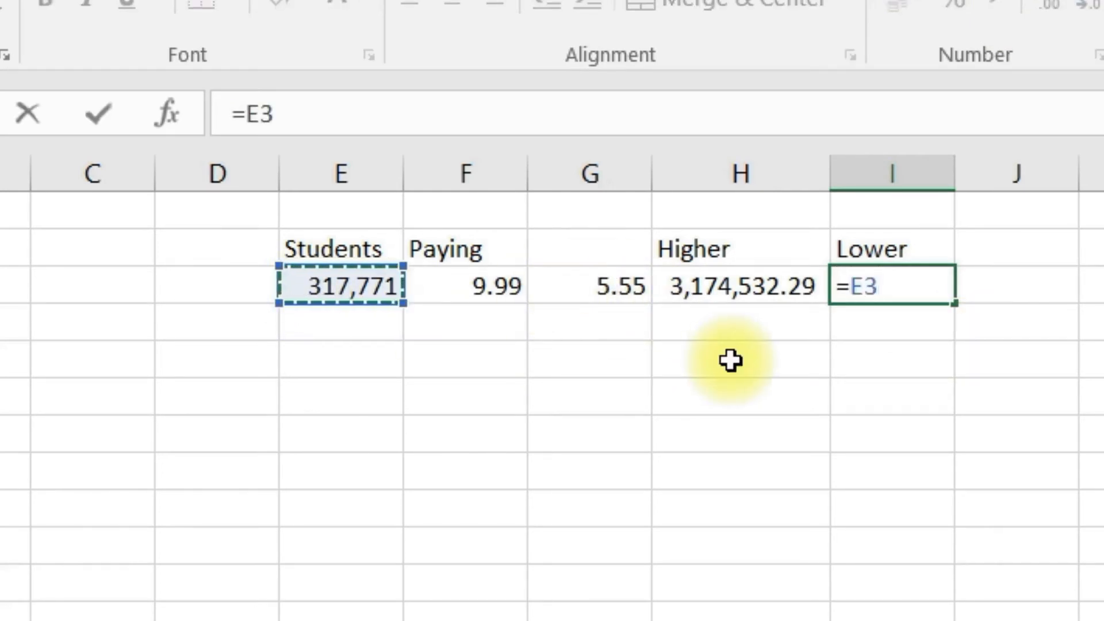
{"action": "left_click", "coordinate": [591, 285]}
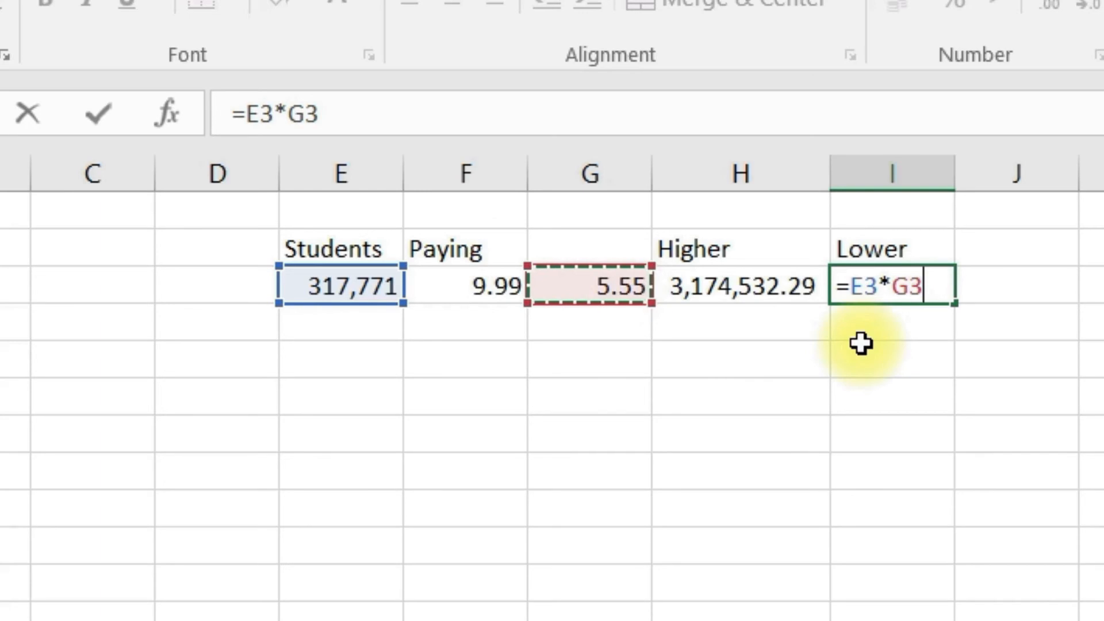
{"action": "key", "text": "Enter"}
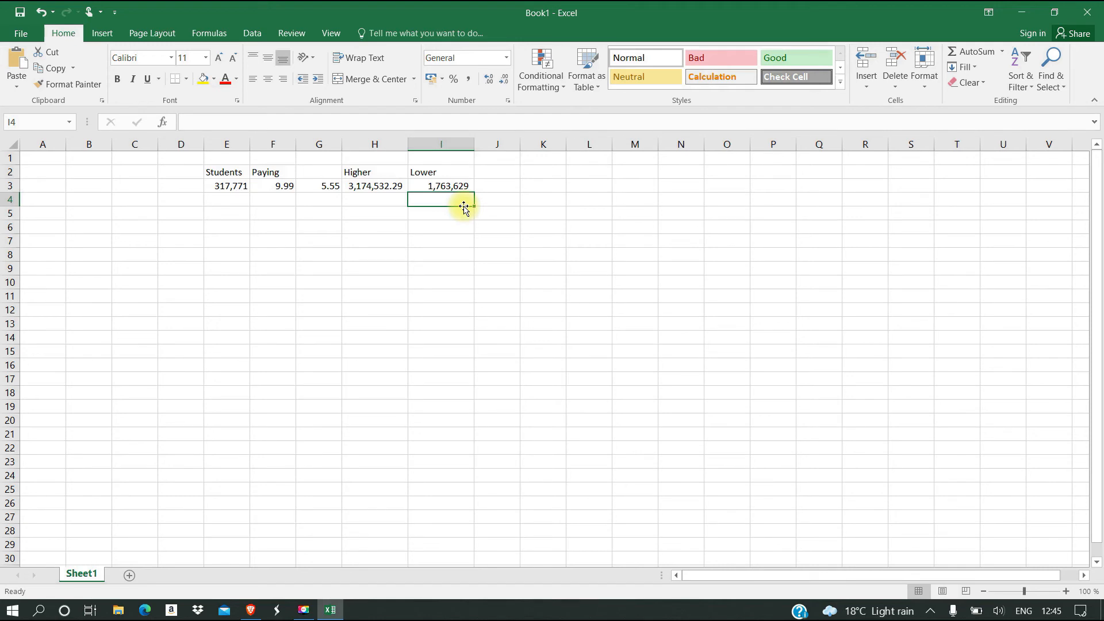
{"action": "mouse_move", "coordinate": [475, 150]}
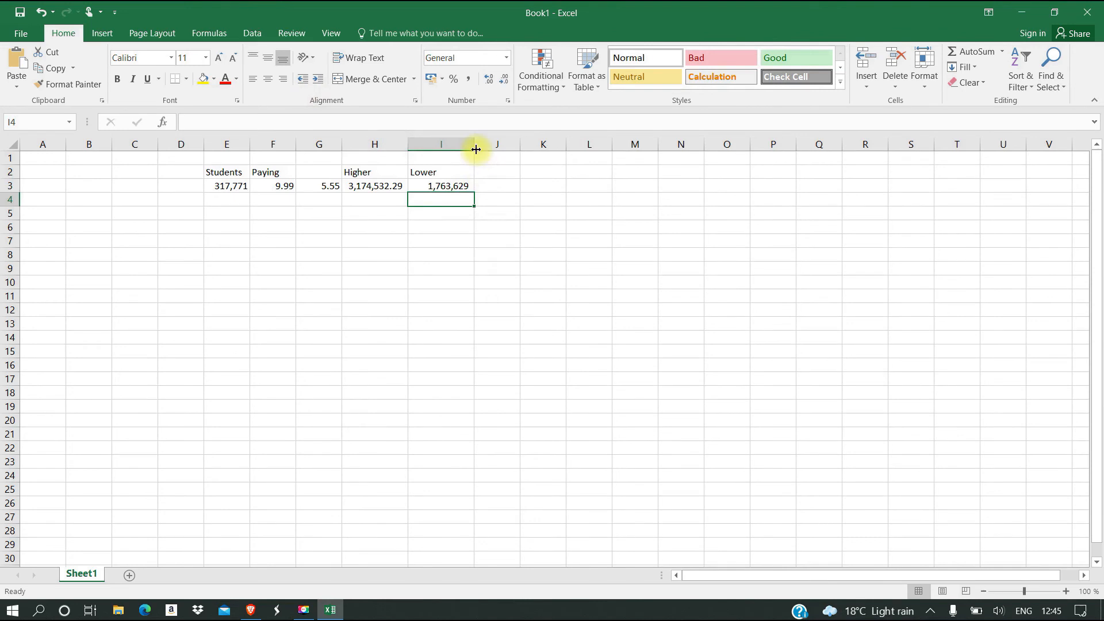
Select the Lower cell to check its =E3*G3 formula.
{"action": "left_click", "coordinate": [433, 186]}
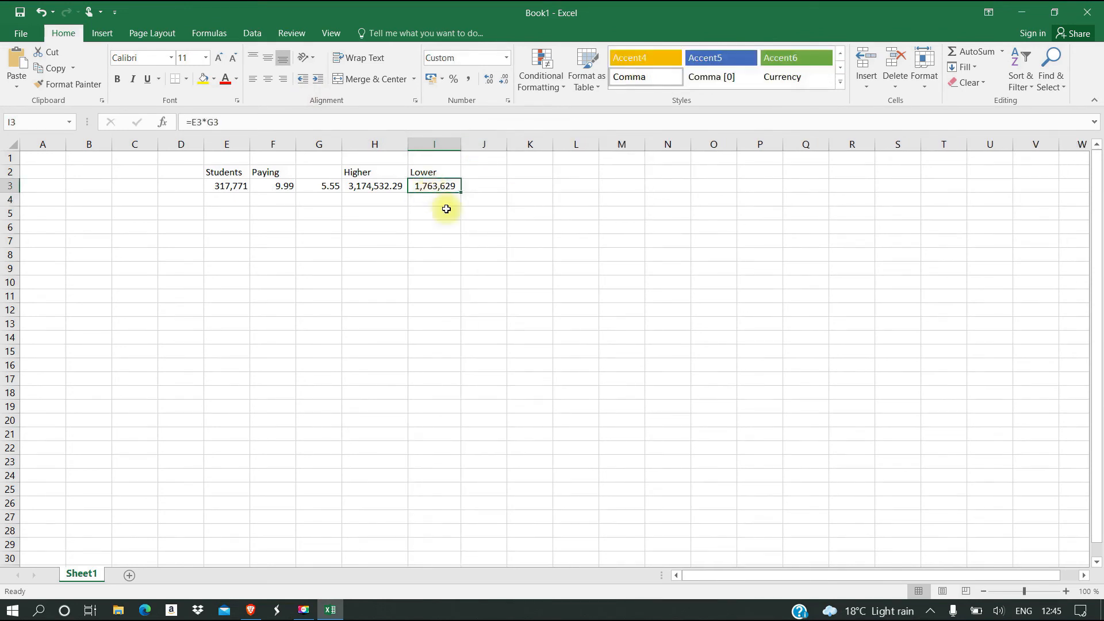
{"action": "mouse_move", "coordinate": [468, 246]}
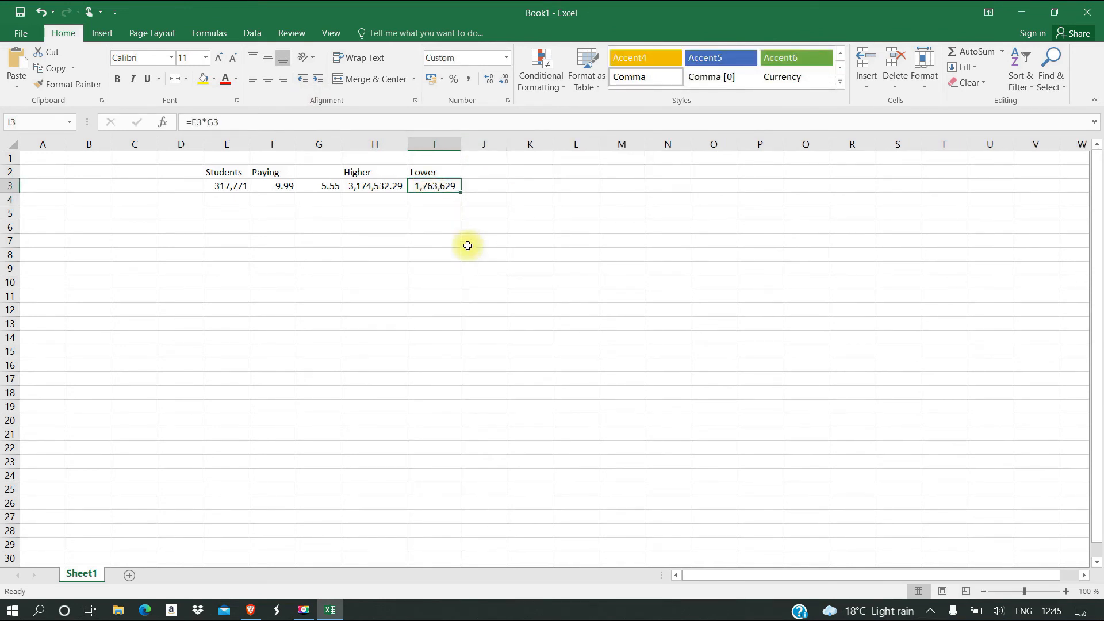